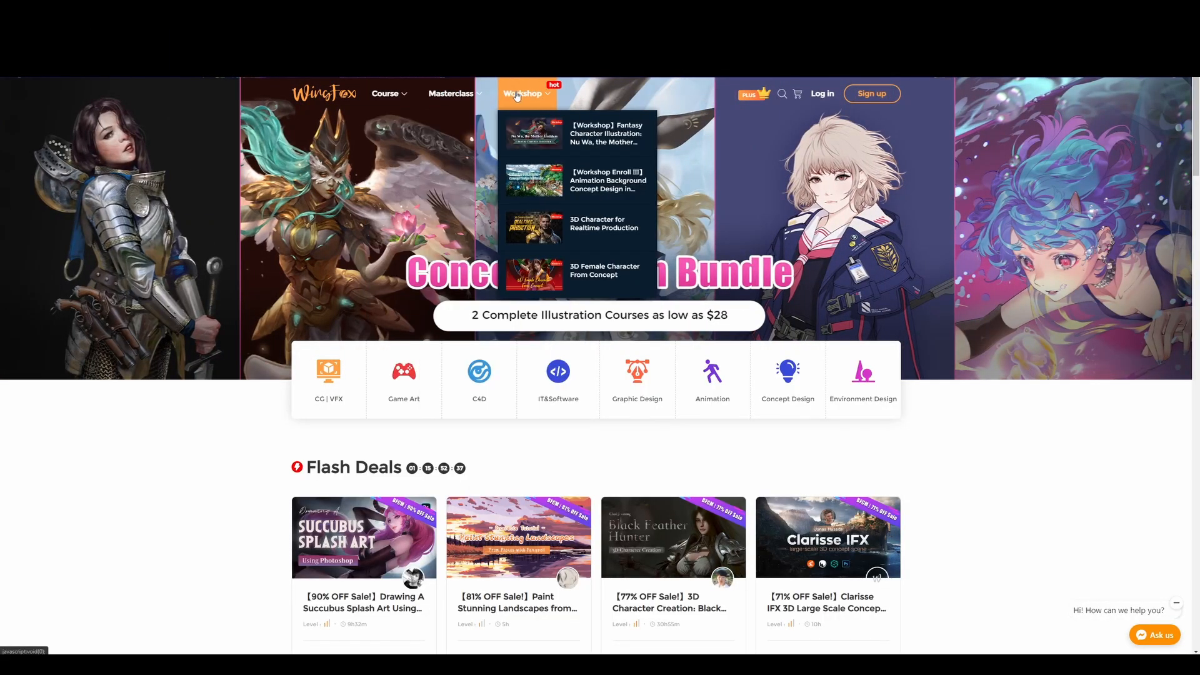
Filter the course catalogue to CG | VFX subject and English language, then browse down to the pig course card
left_click(387, 94)
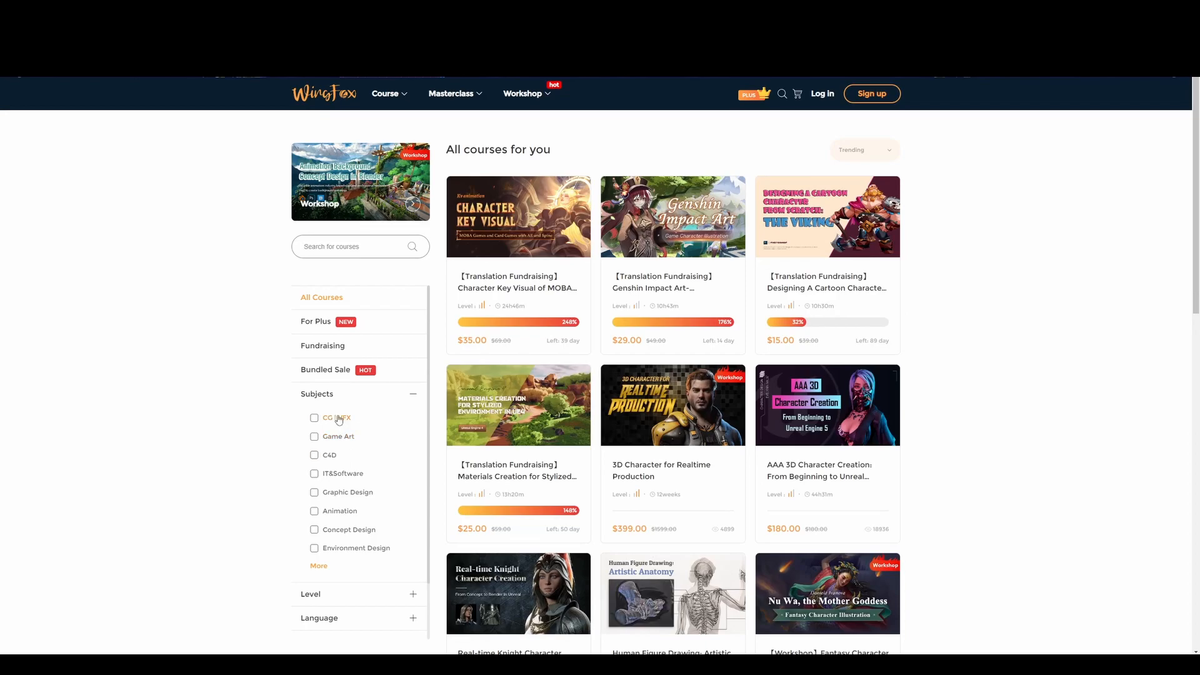
left_click(314, 417)
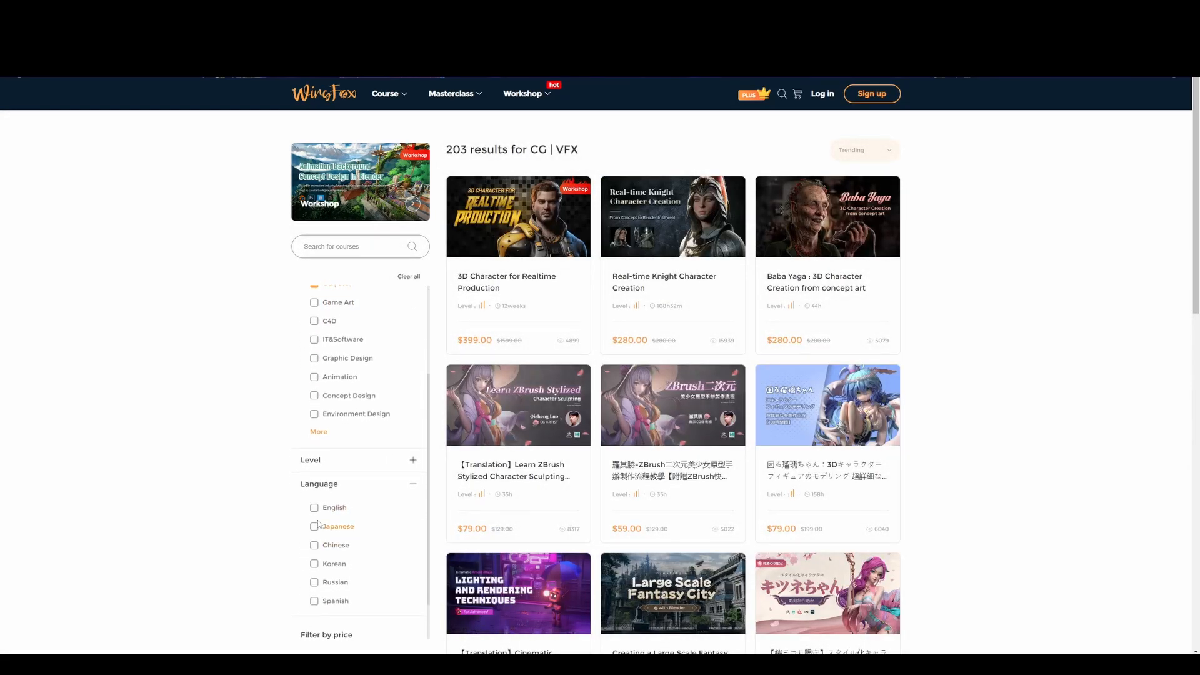
left_click(315, 507)
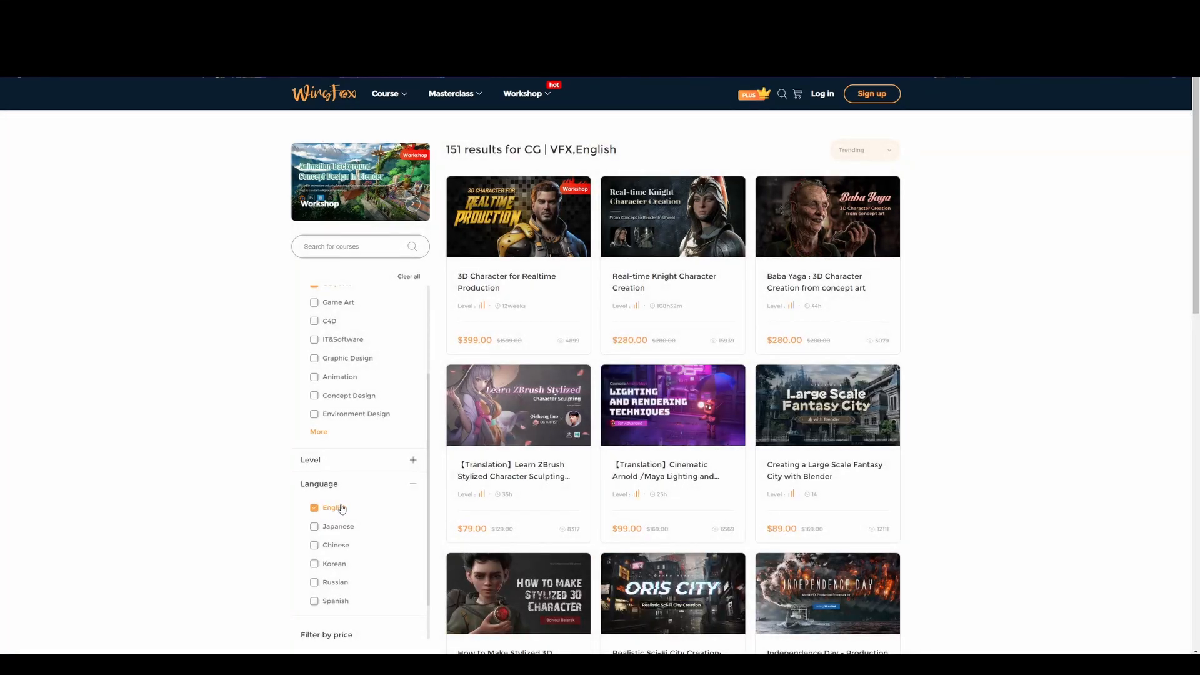
scroll("down", 3)
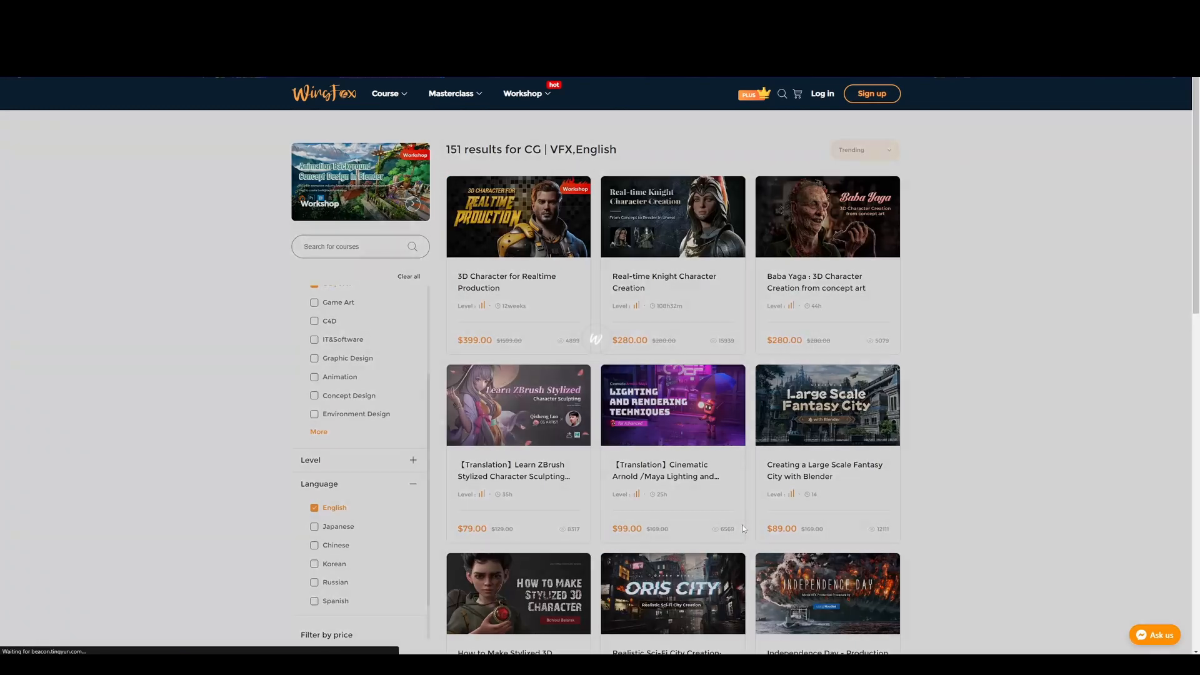
scroll("down", 3)
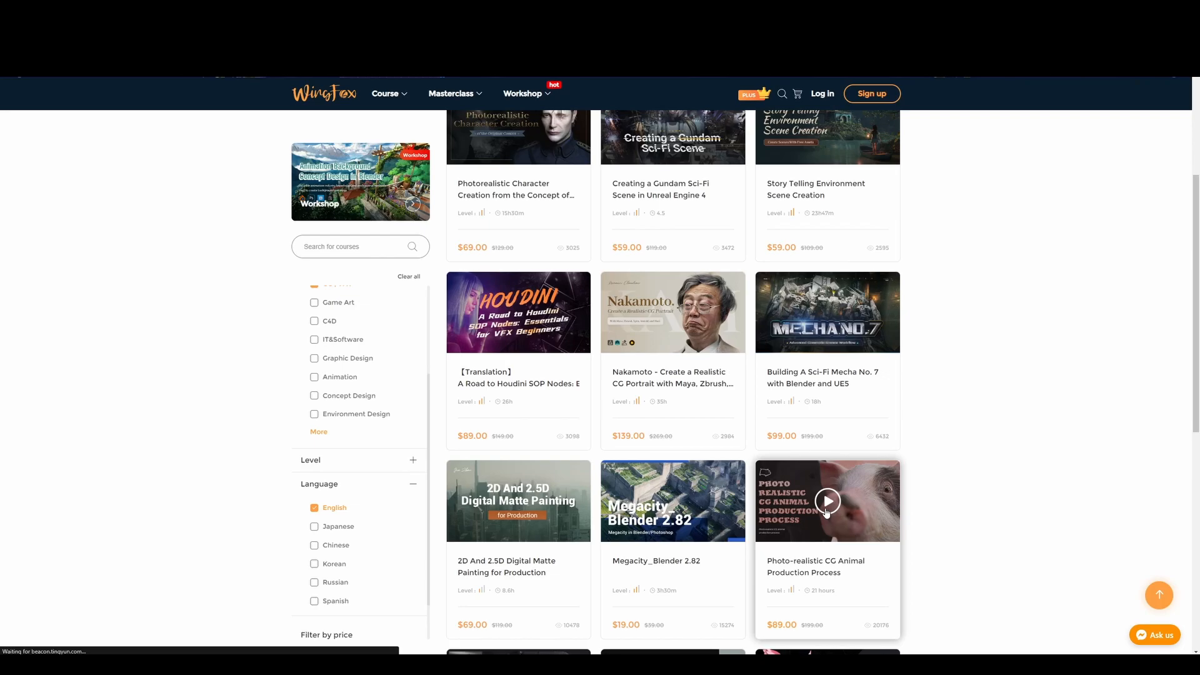
Enter the pig course page and read through the Detail tab down to the Render and Composition section
left_click(826, 500)
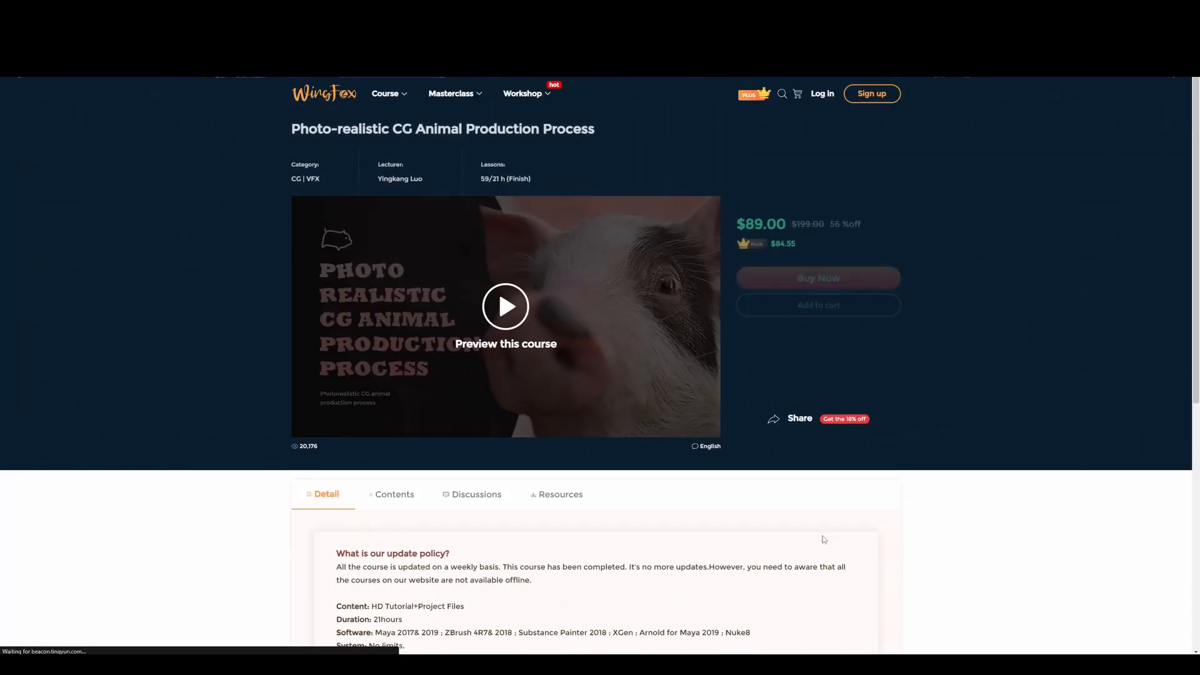
scroll("down", 3)
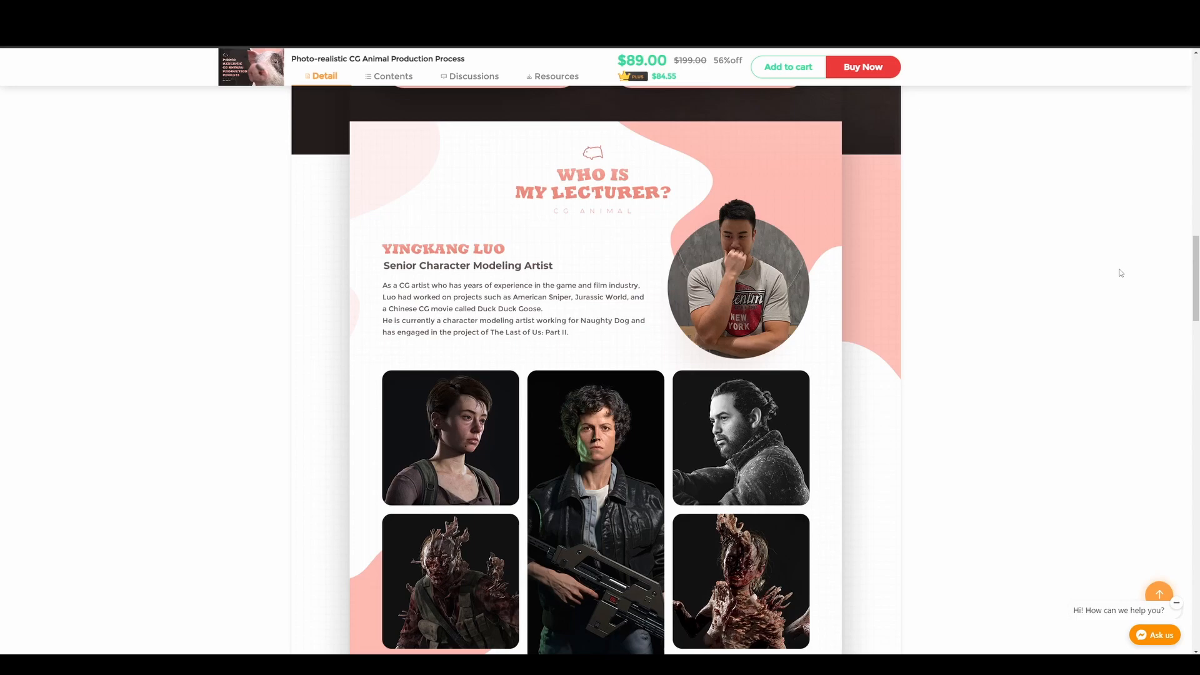
scroll("down", 3)
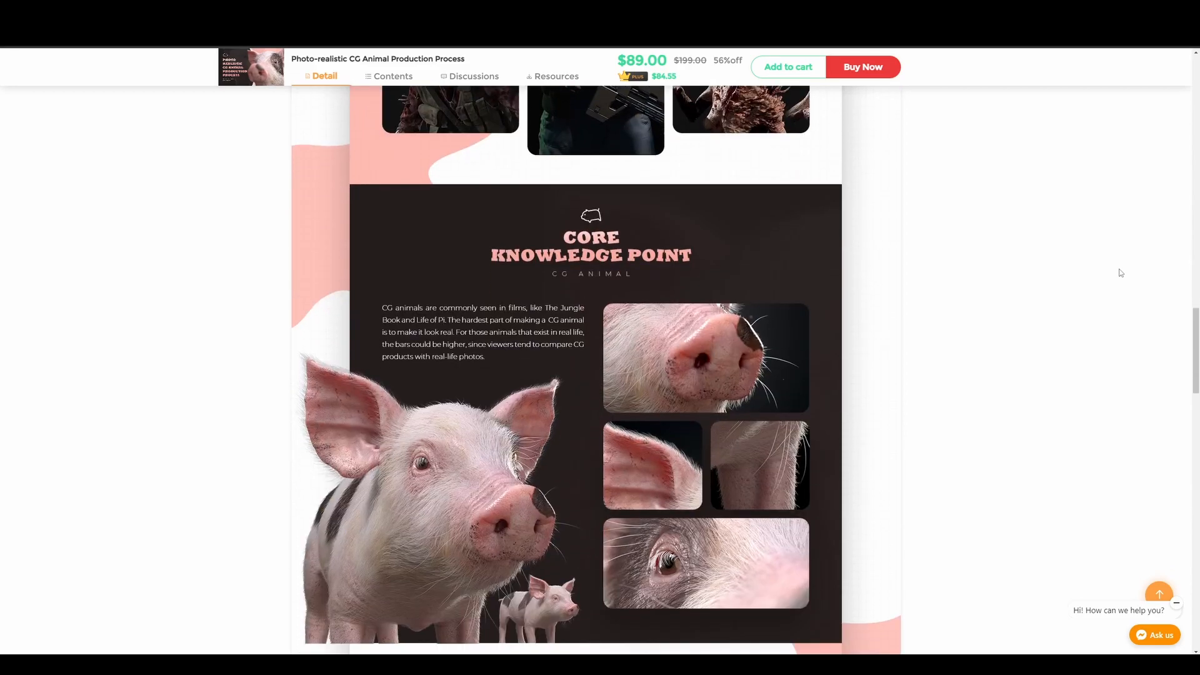
scroll("down", 3)
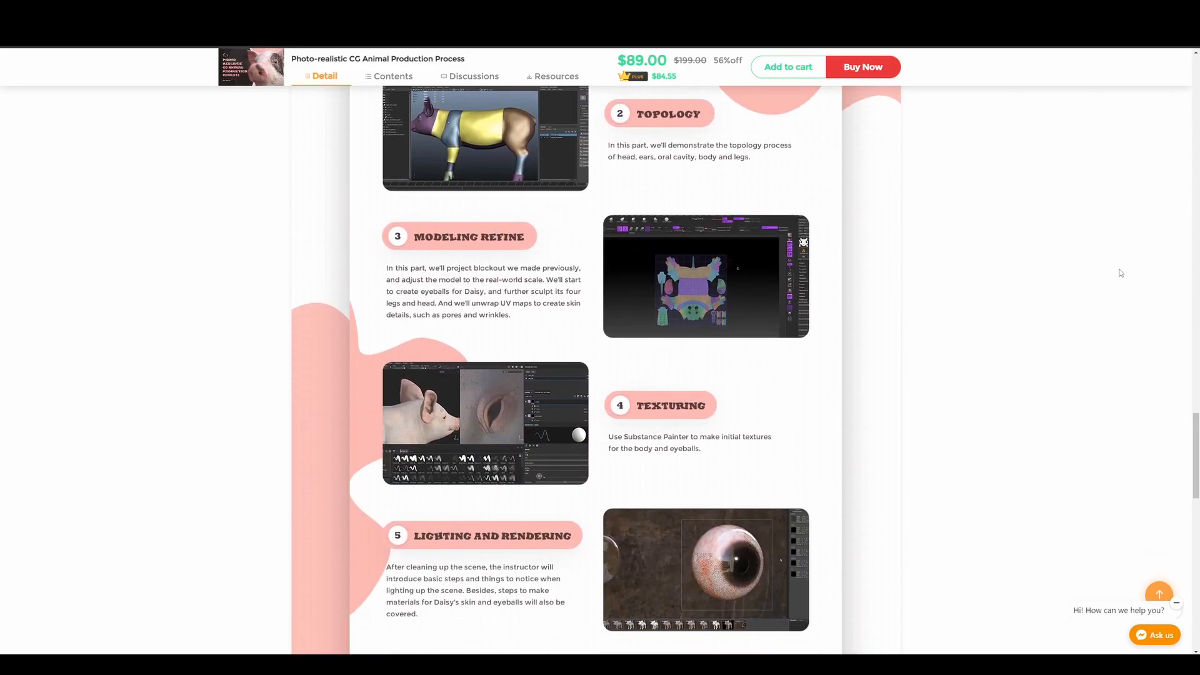
scroll("down", 3)
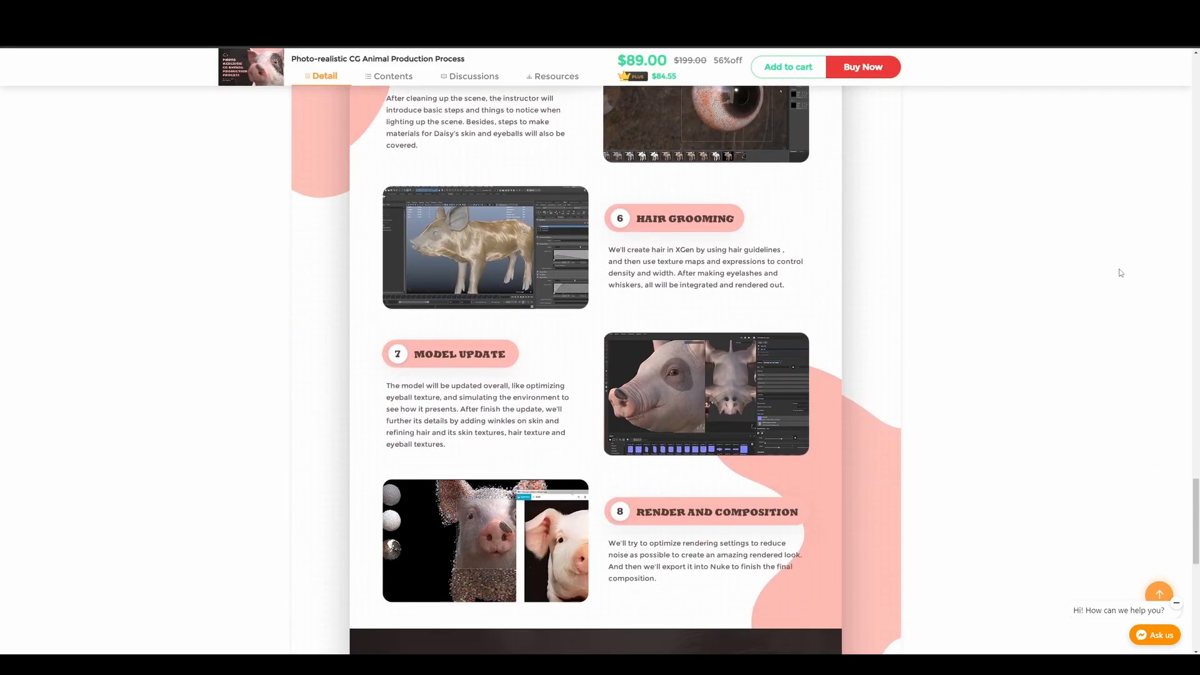
scroll("down", 3)
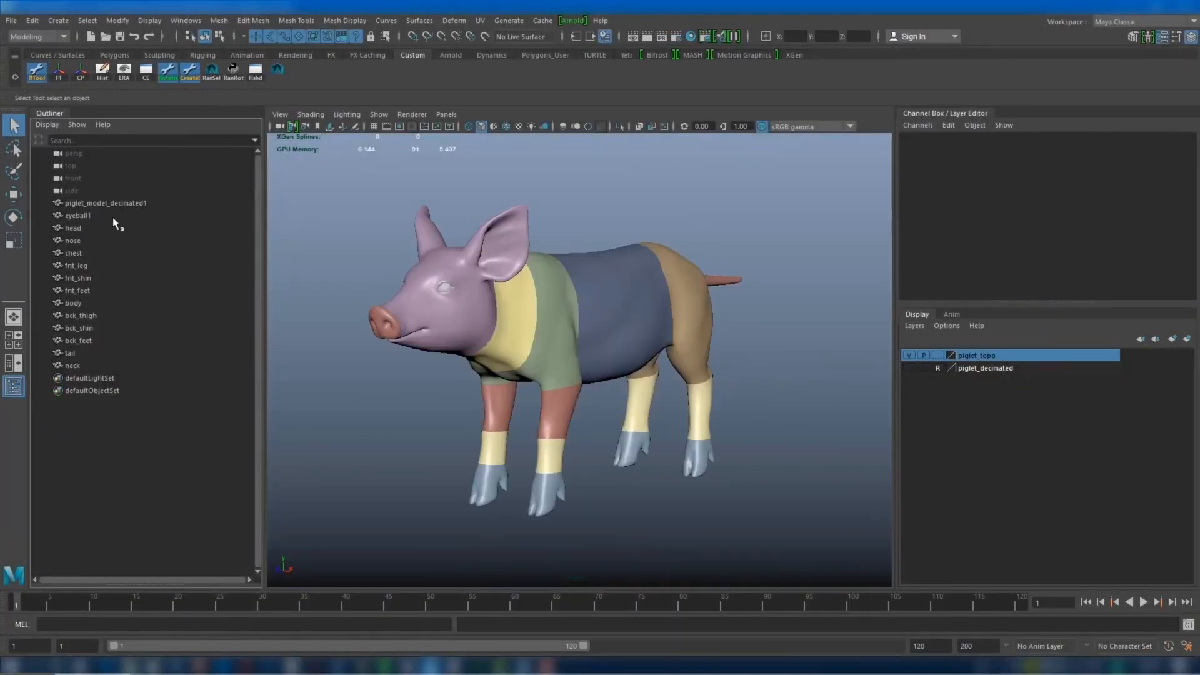
Group the selected body part meshes as piglet_topo_grp and inspect the eye topology
key("ctrl+g")
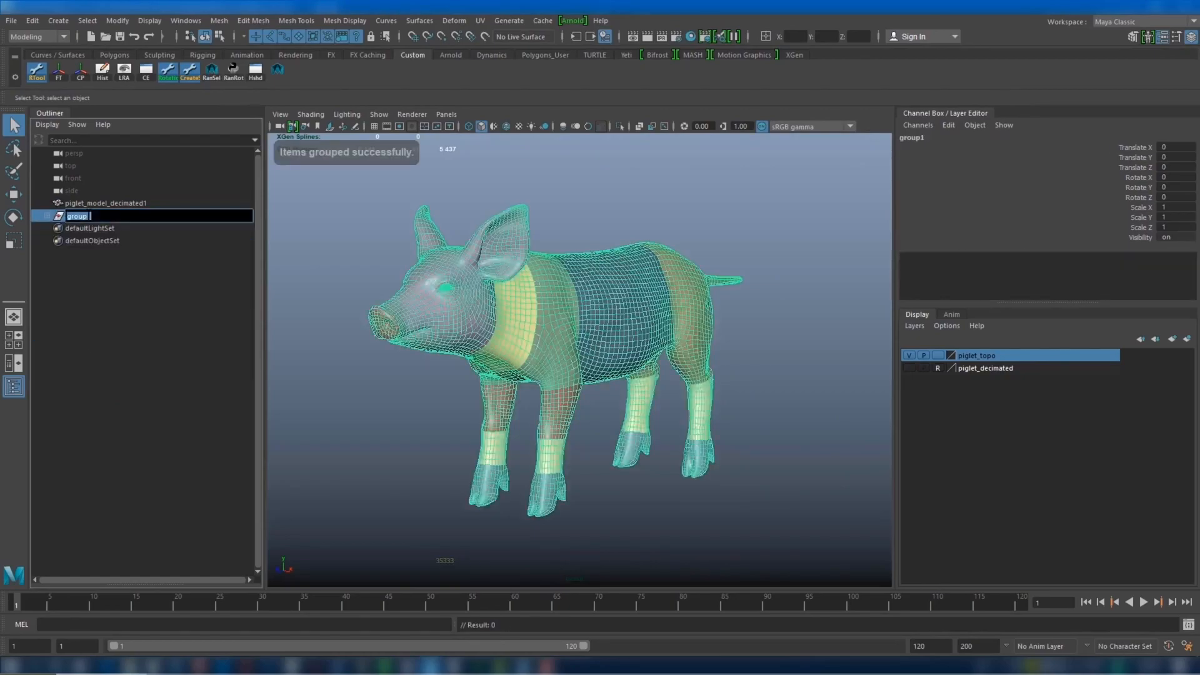
type("piglet_topo_grp")
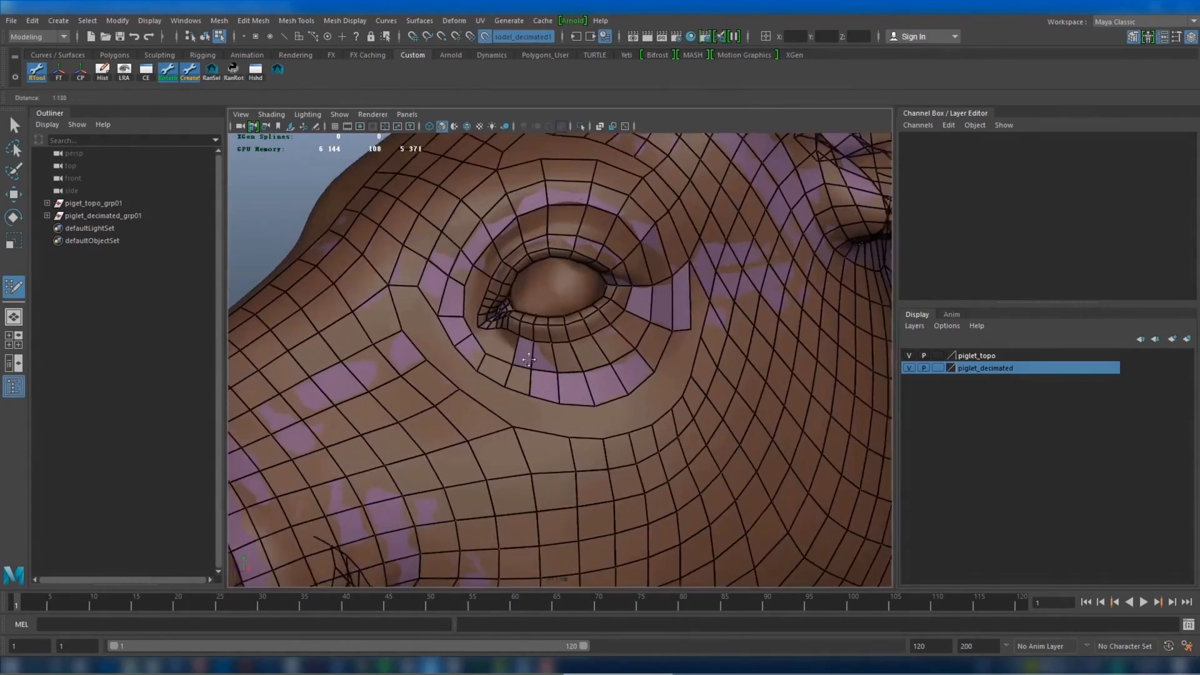
left_click_drag(537, 360, 520, 366)
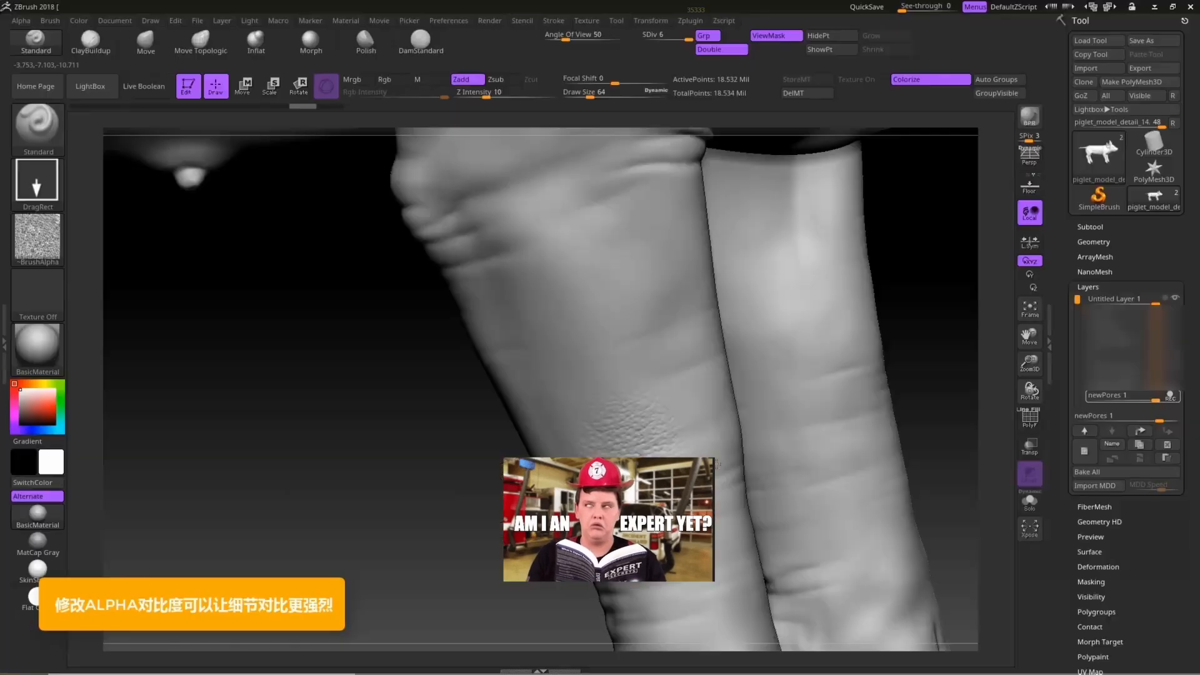
Sculpt fine skin pore detail onto the piglet's leg on the newPores layer
left_click_drag(536, 306, 738, 403)
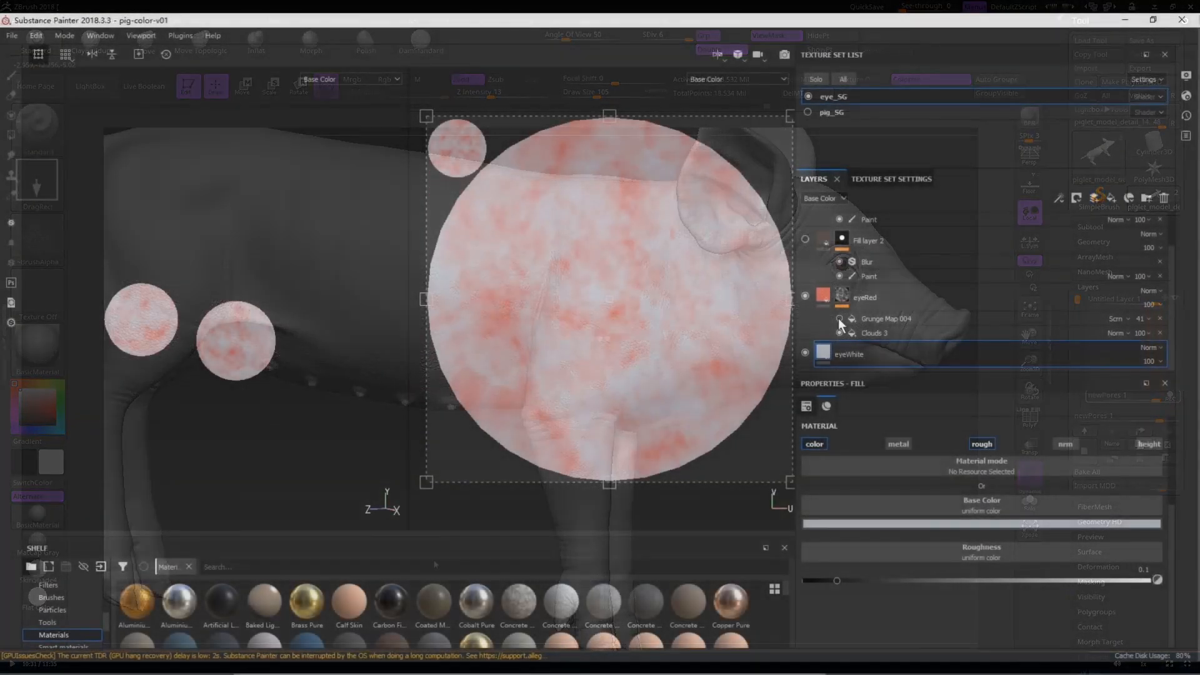
Adjust the eyeRed fill layers in the eye_SG texture set for the eyeball base colour
left_click(874, 332)
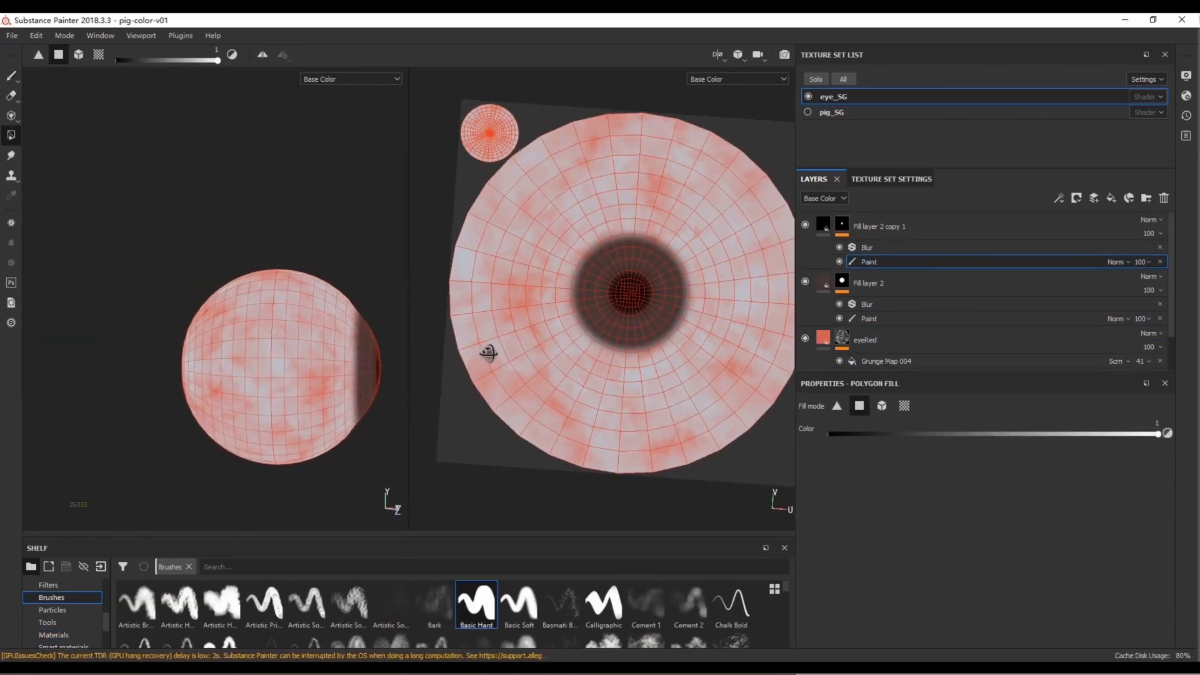
left_click(868, 261)
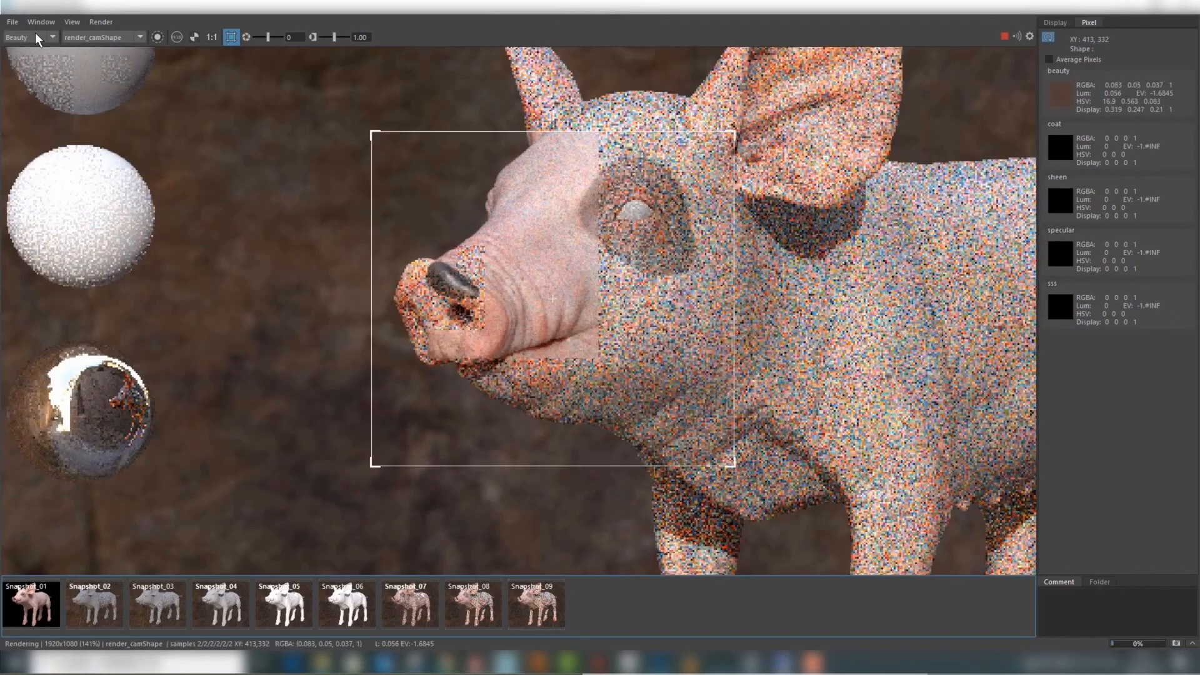
Choose the Beauty AOV to display for the face render region
left_click(26, 36)
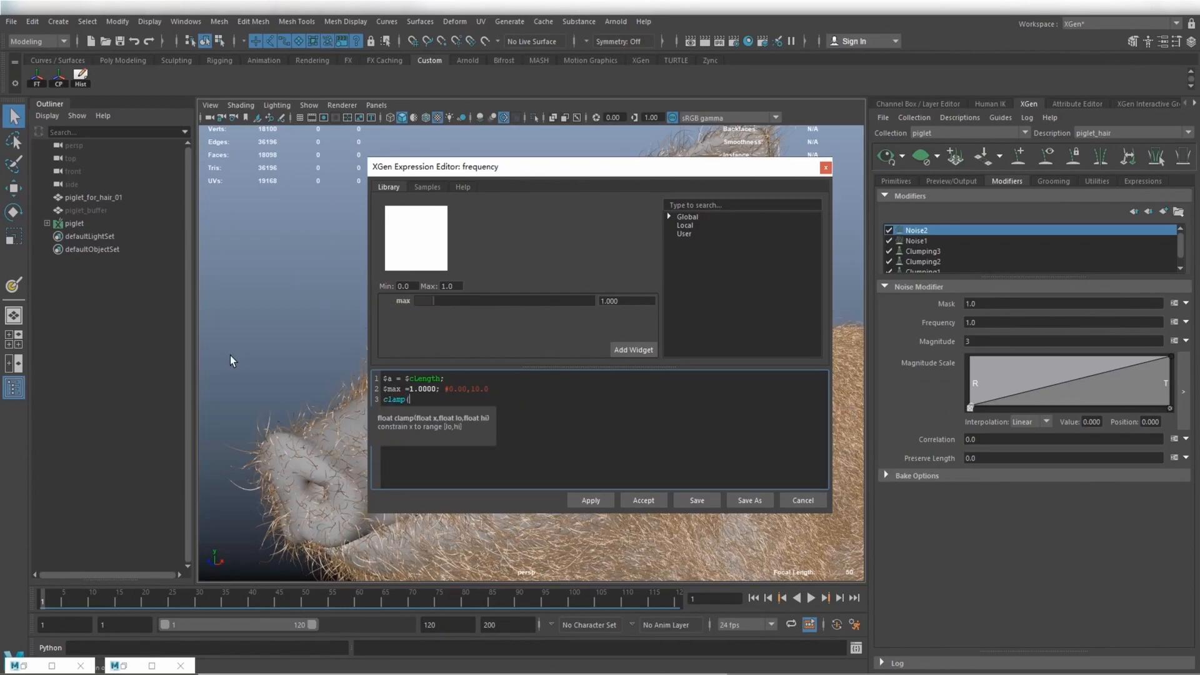
Write the clamp expression for noise frequency and shape the eyelash guide curves along the eyelid
type("($a,0,")
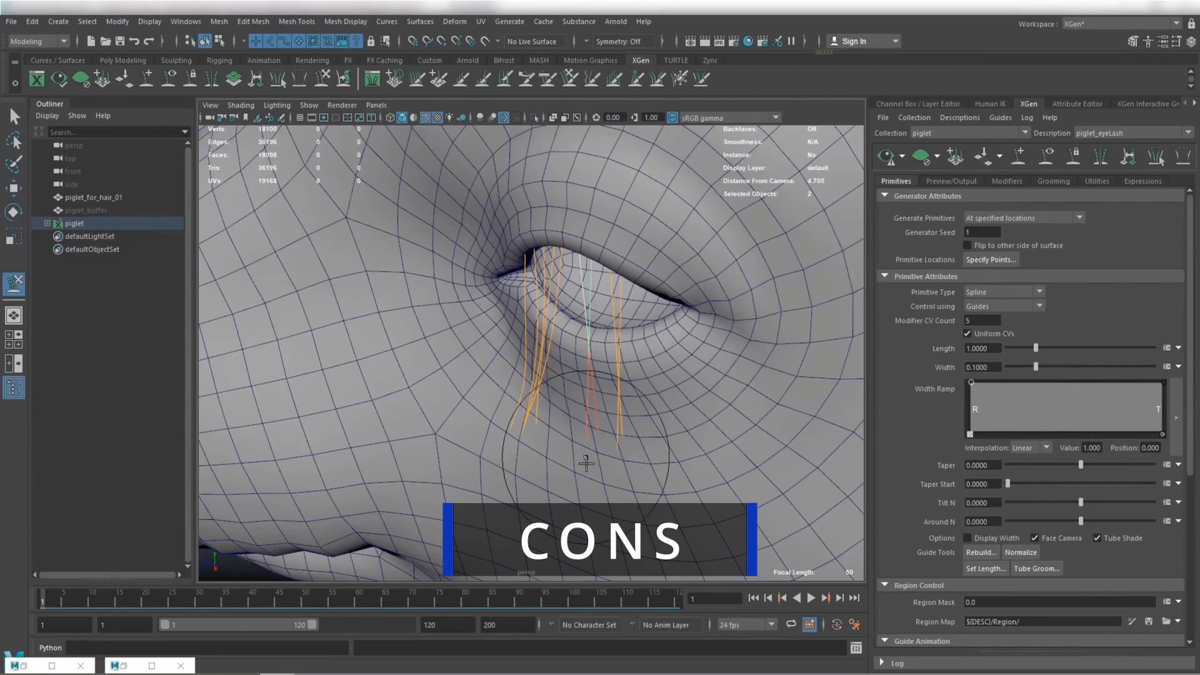
left_click_drag(585, 462, 559, 471)
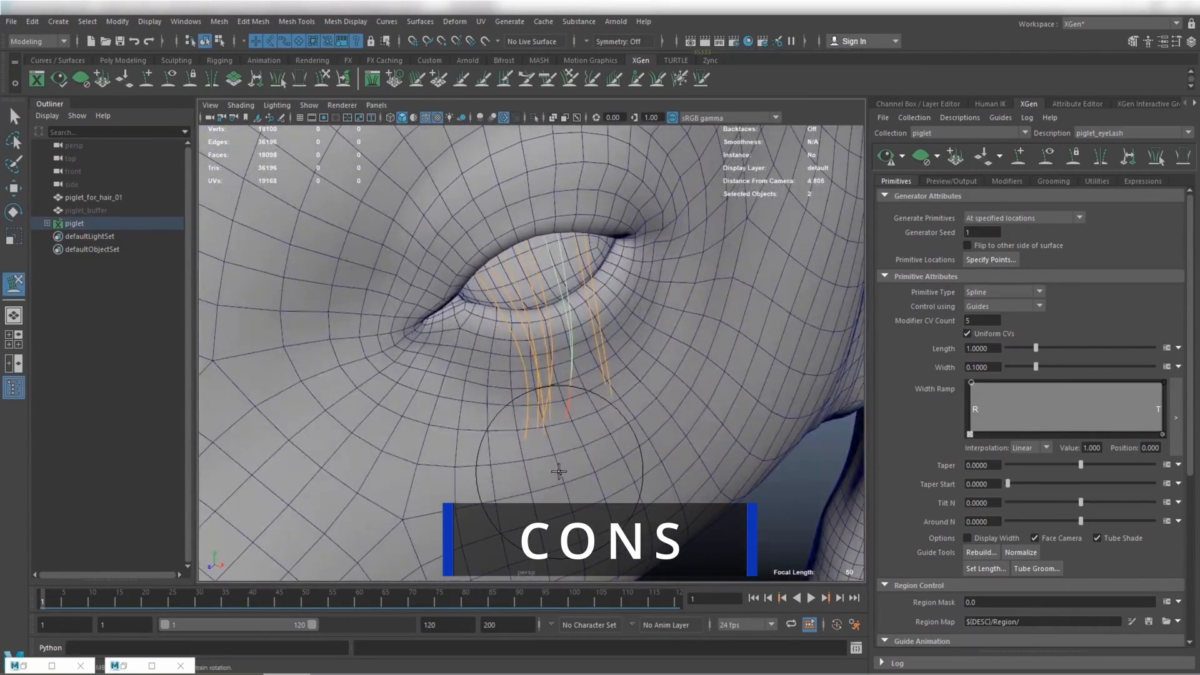
left_click_drag(558, 472, 558, 358)
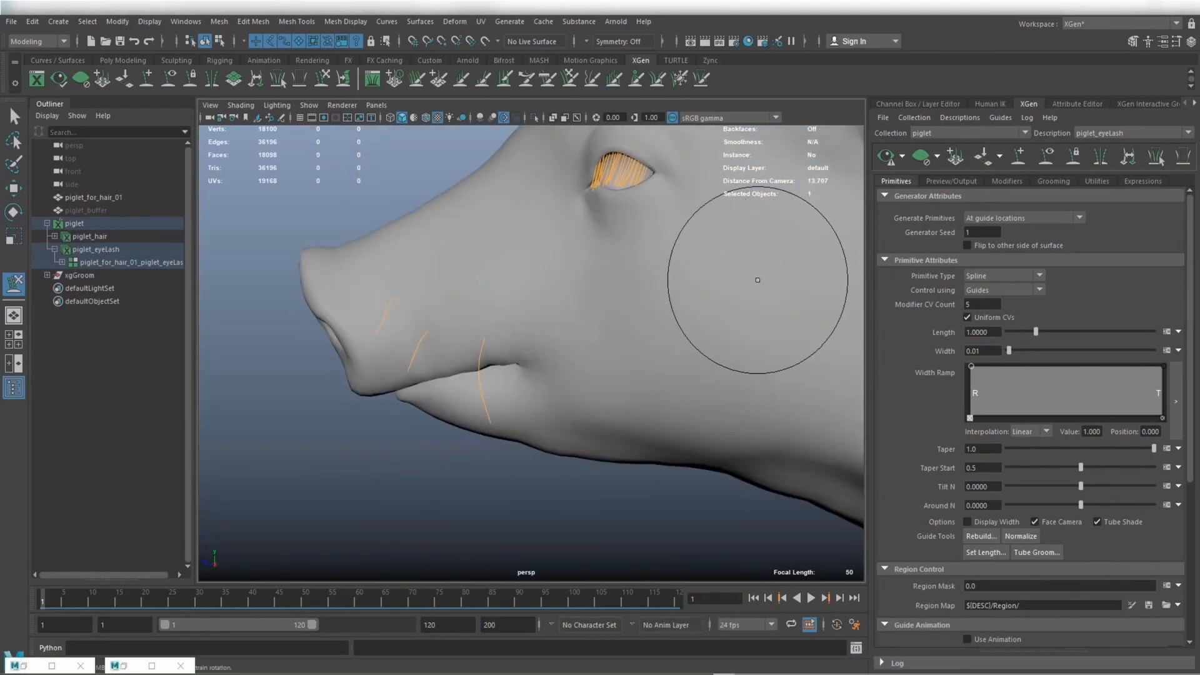
left_click_drag(757, 280, 603, 310)
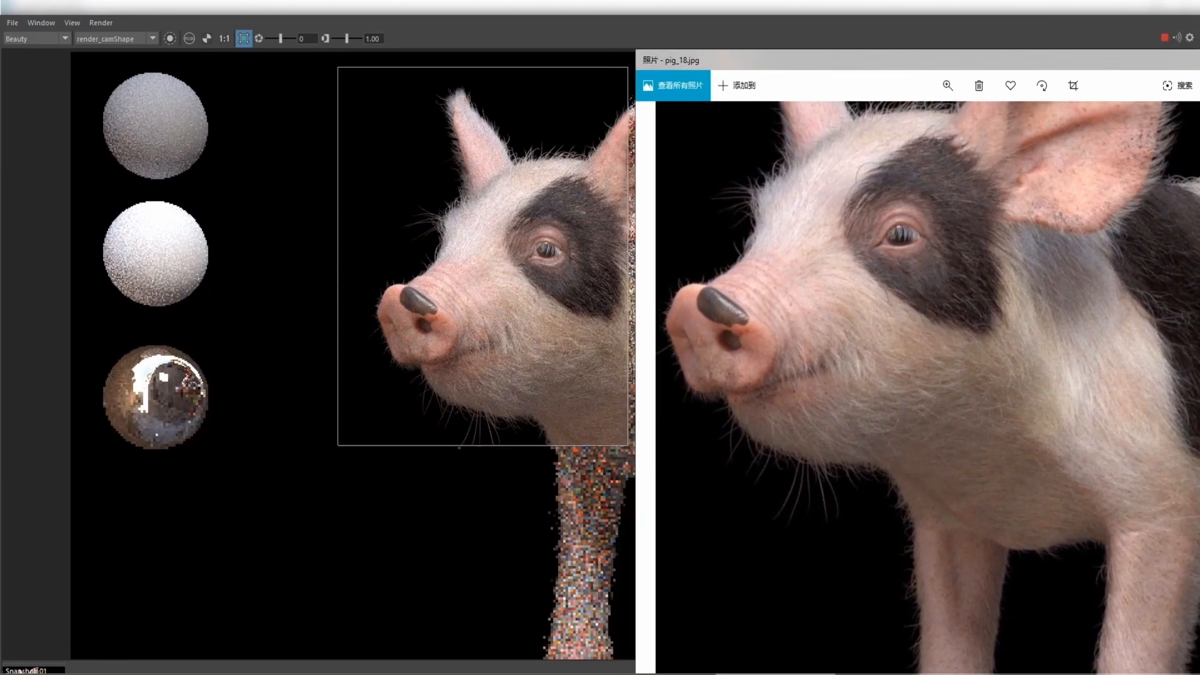
left_click(1164, 36)
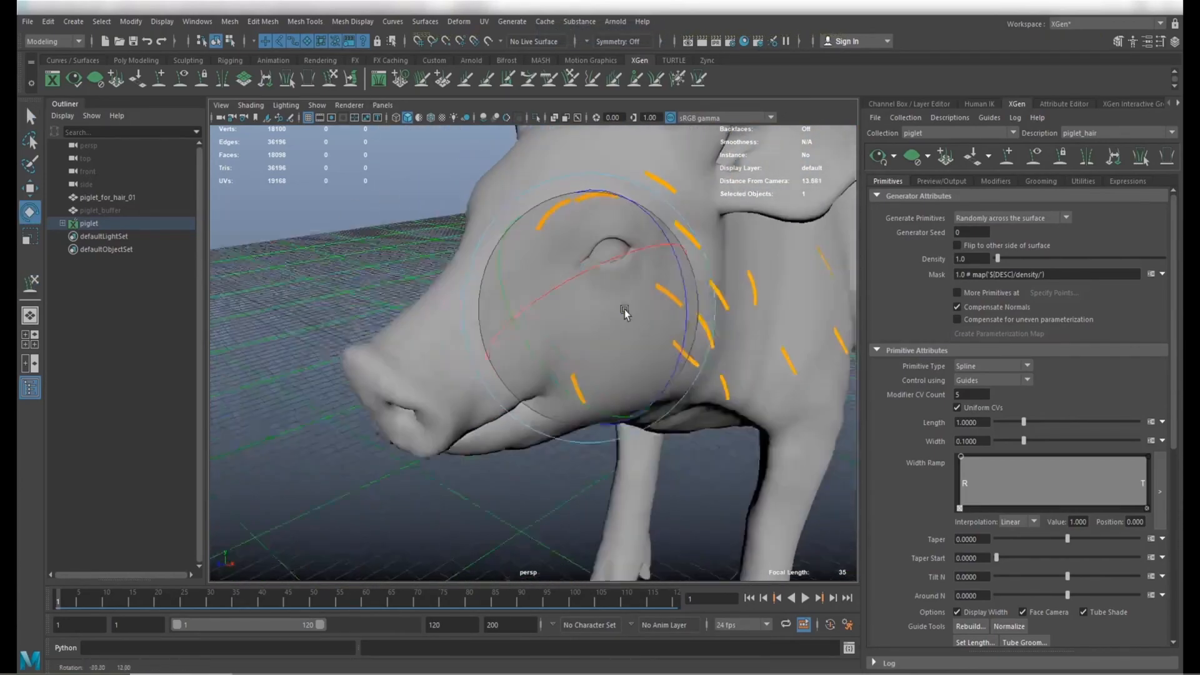
left_click_drag(624, 313, 720, 277)
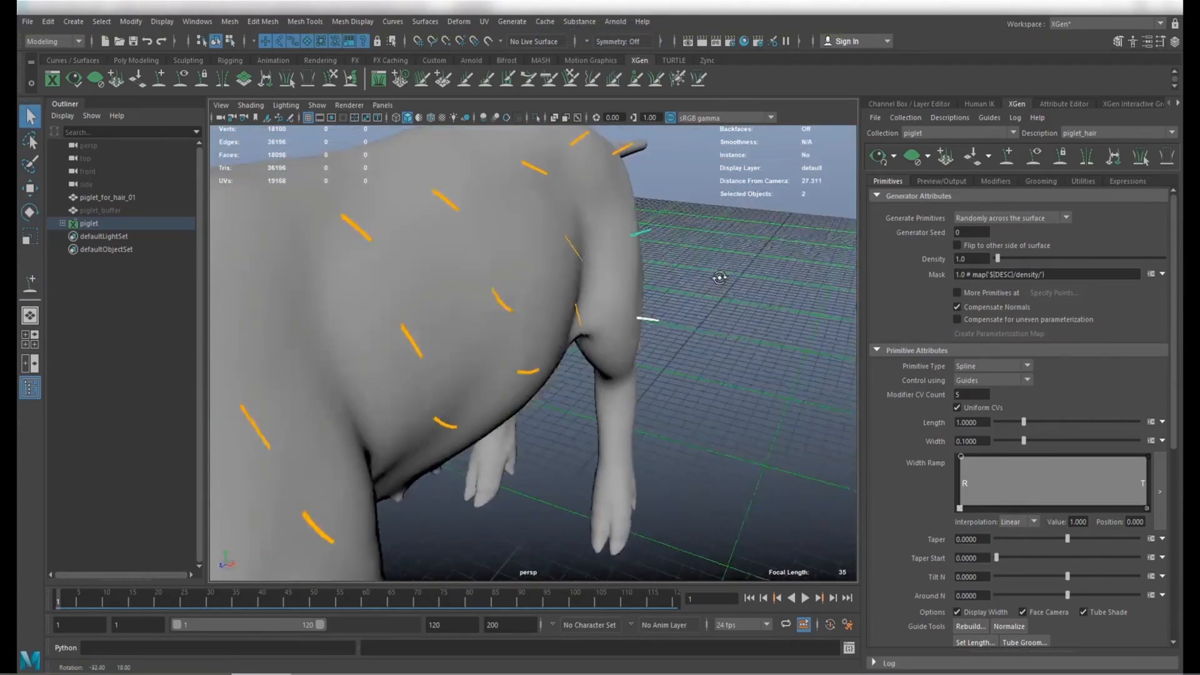
left_click_drag(720, 275, 558, 256)
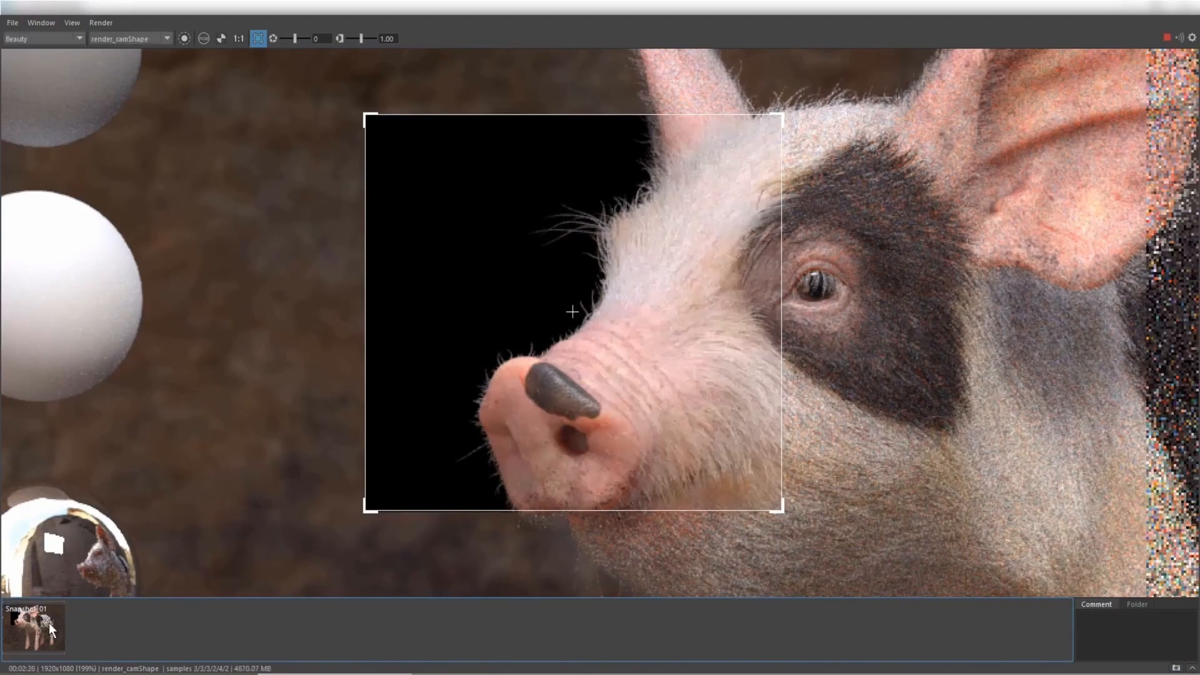
Cycle through the diffuse, specular and sss direct/indirect passes, then return to the Beauty render
left_click(42, 38)
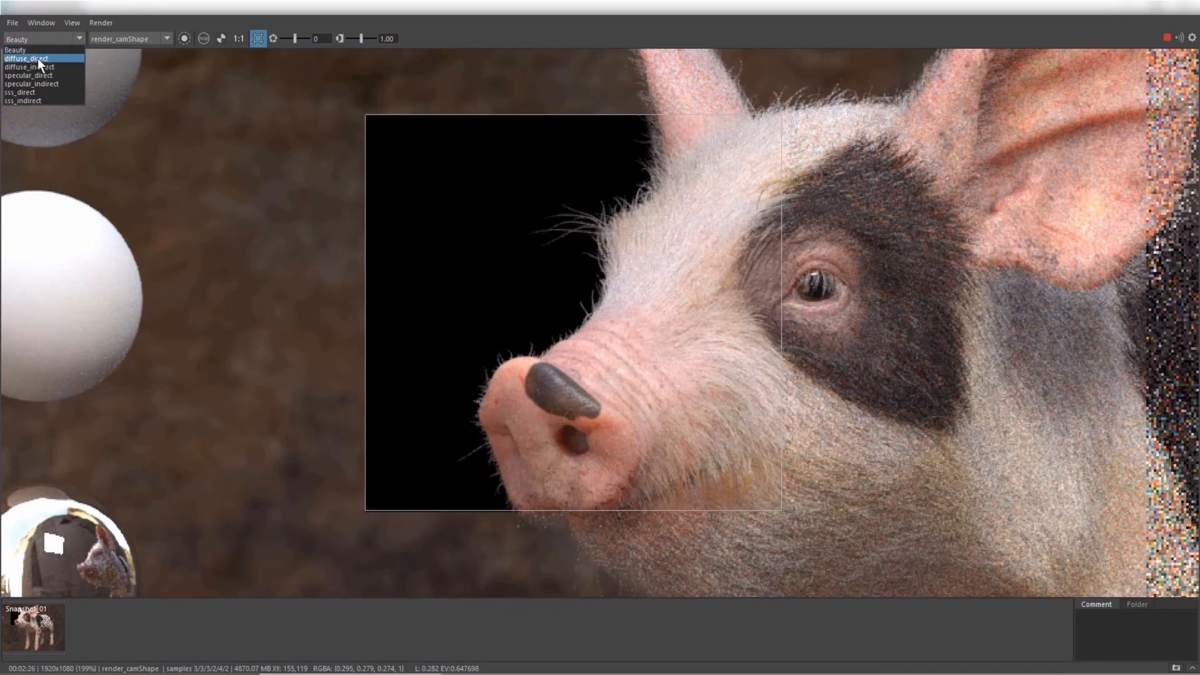
left_click(25, 59)
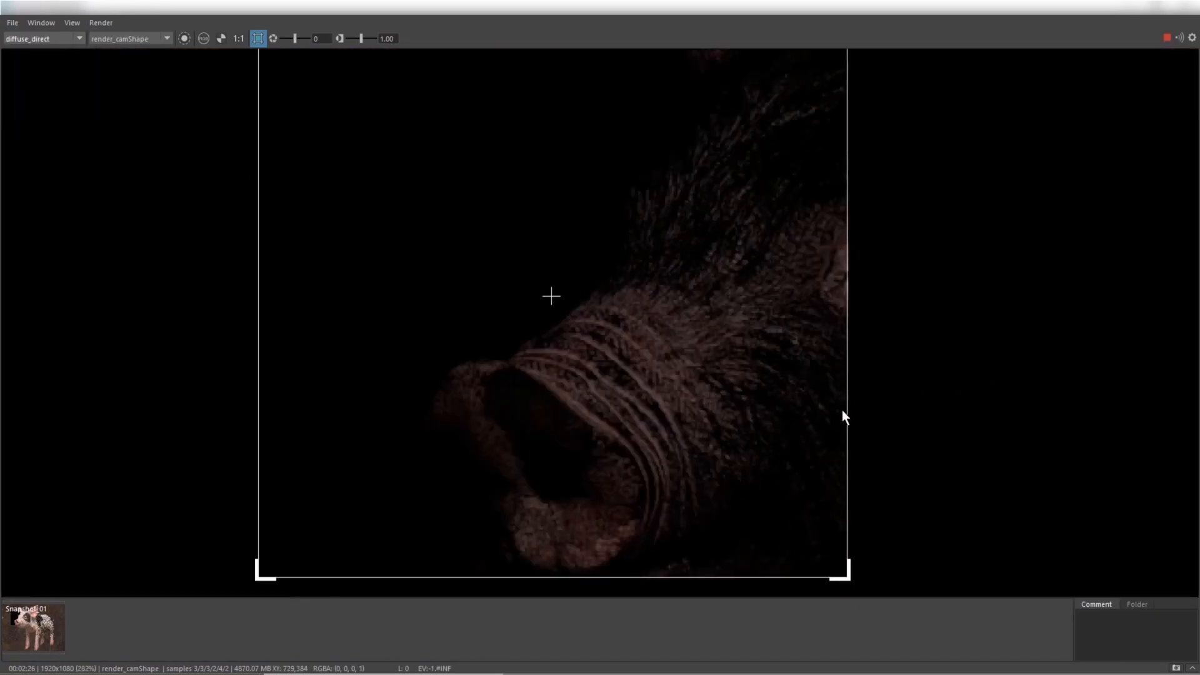
left_click(42, 39)
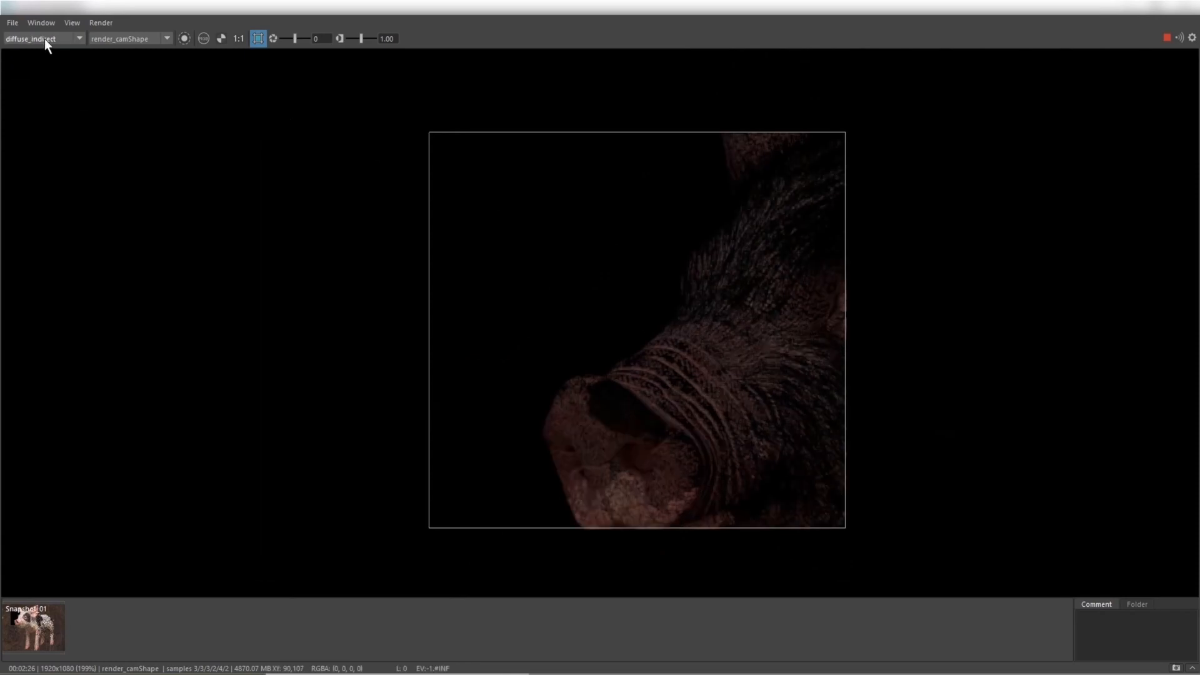
left_click(42, 38)
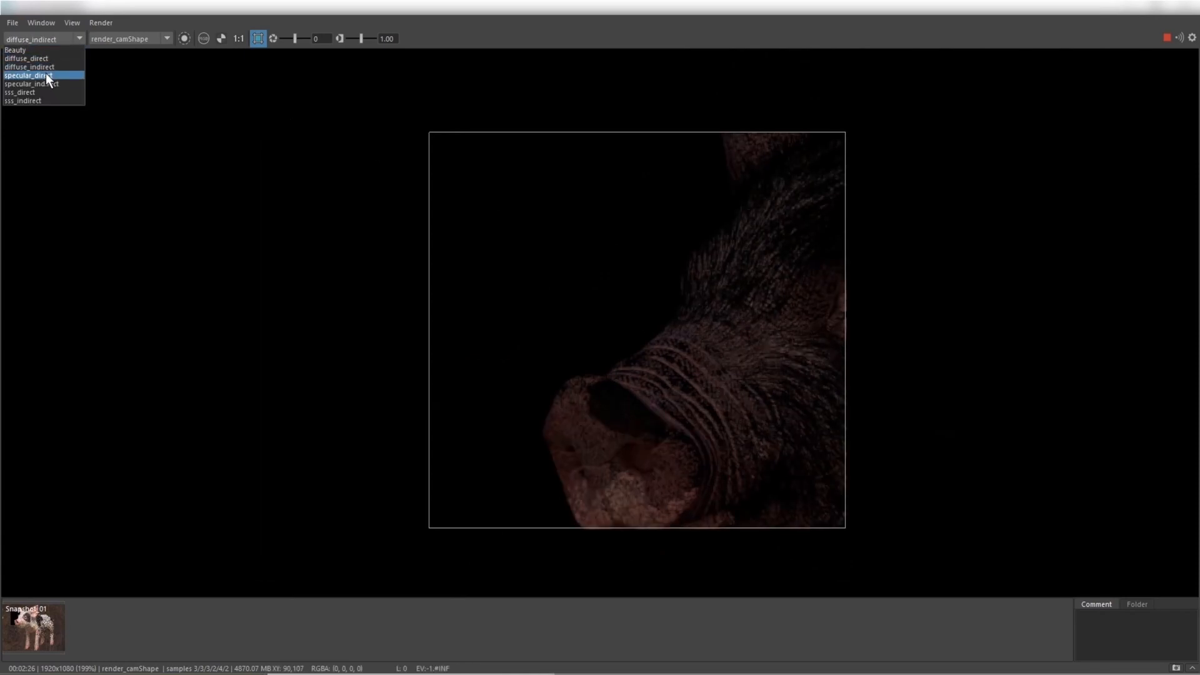
left_click(27, 75)
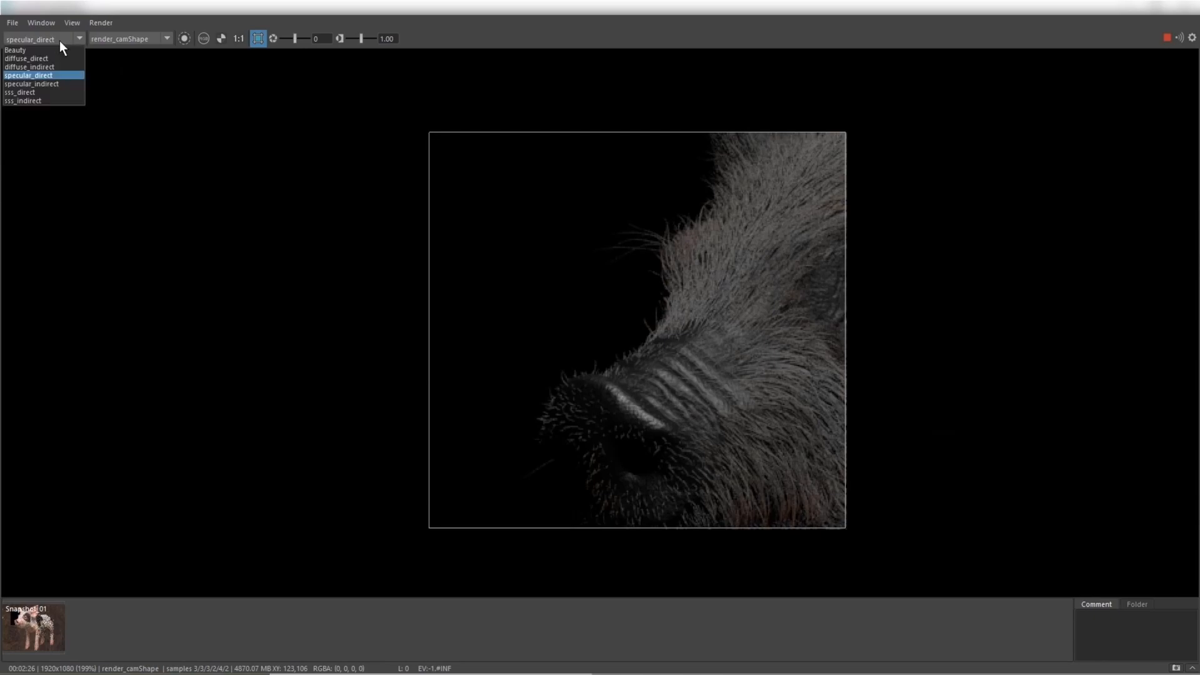
left_click(29, 83)
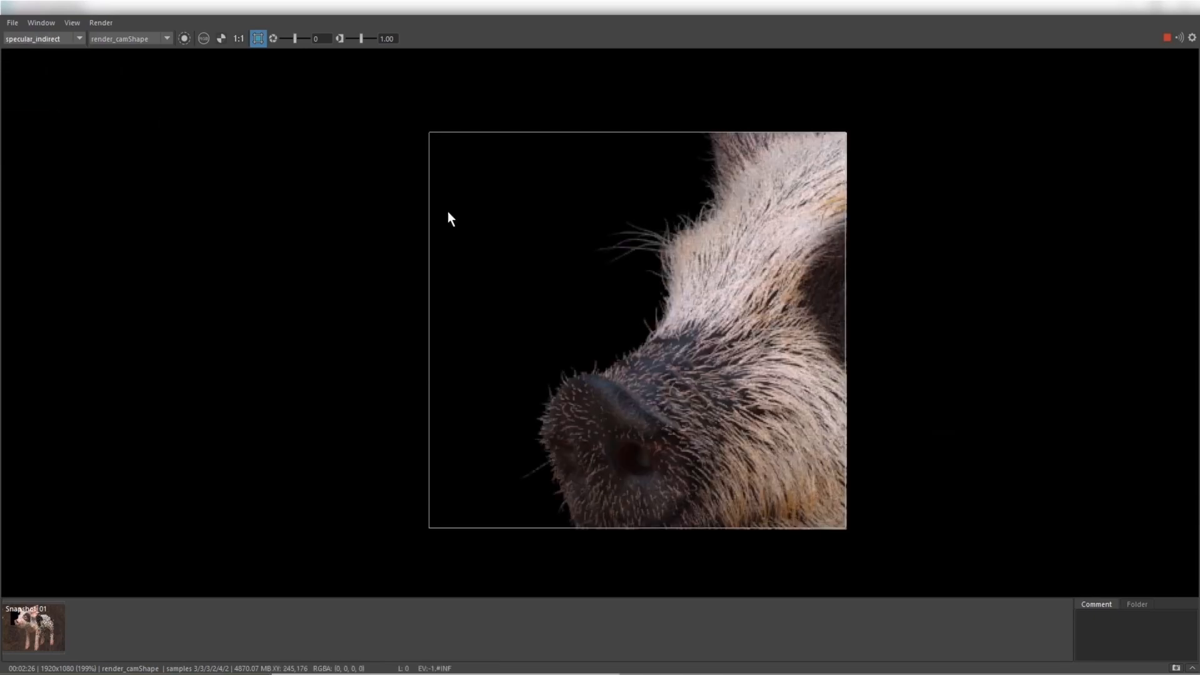
left_click(42, 39)
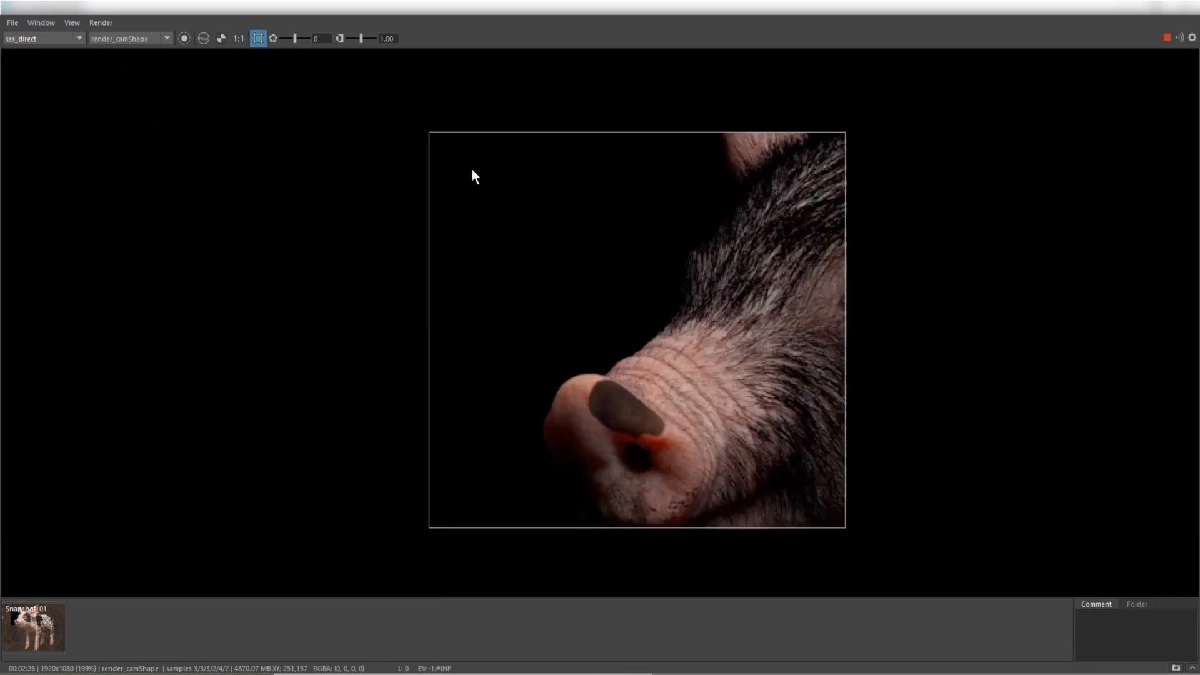
left_click(42, 39)
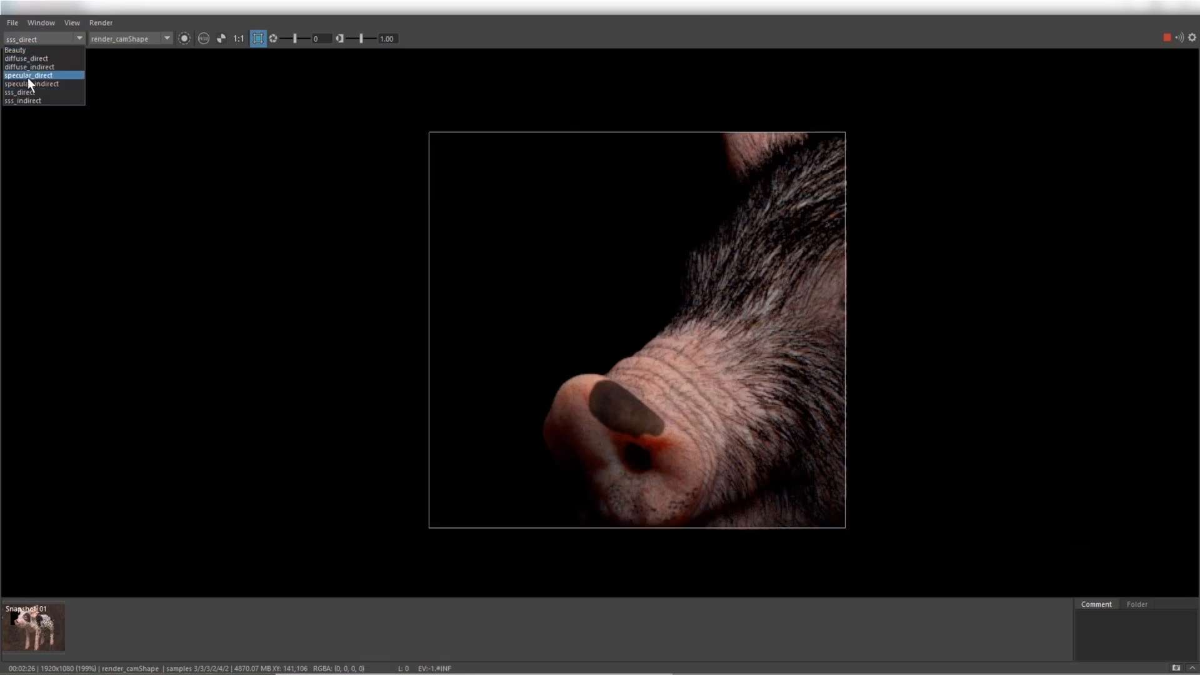
left_click(22, 100)
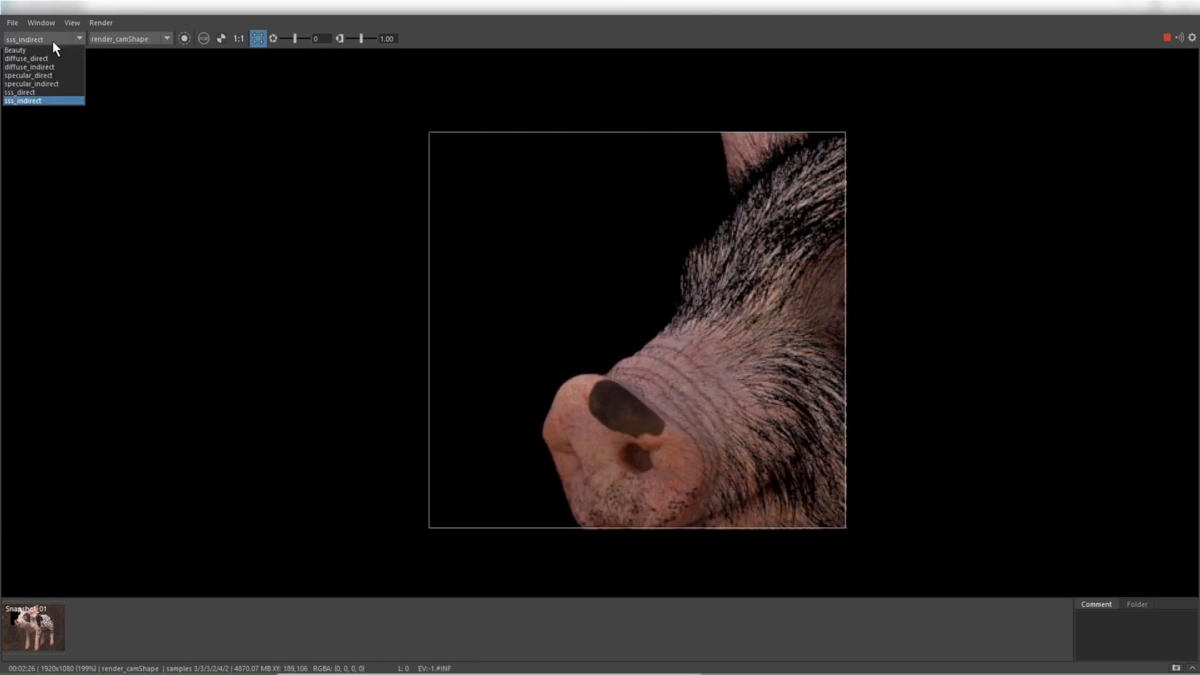
left_click(15, 50)
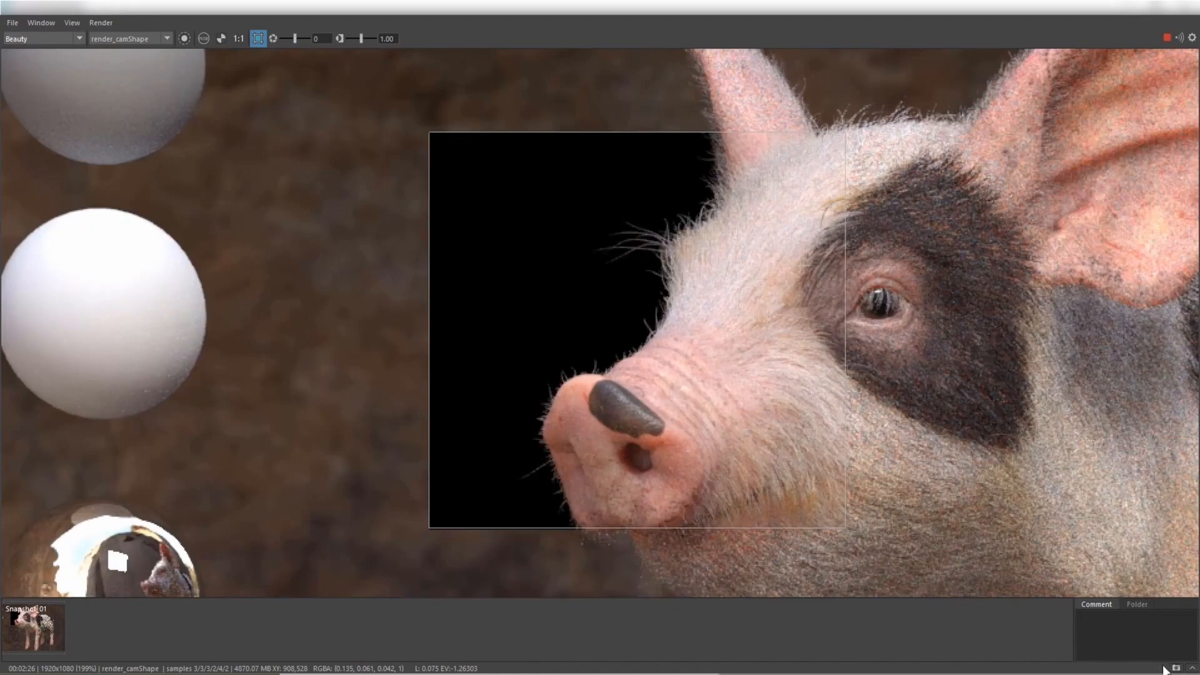
Re-render the full-body pig and display its RGBA_key light pass
left_click(1164, 667)
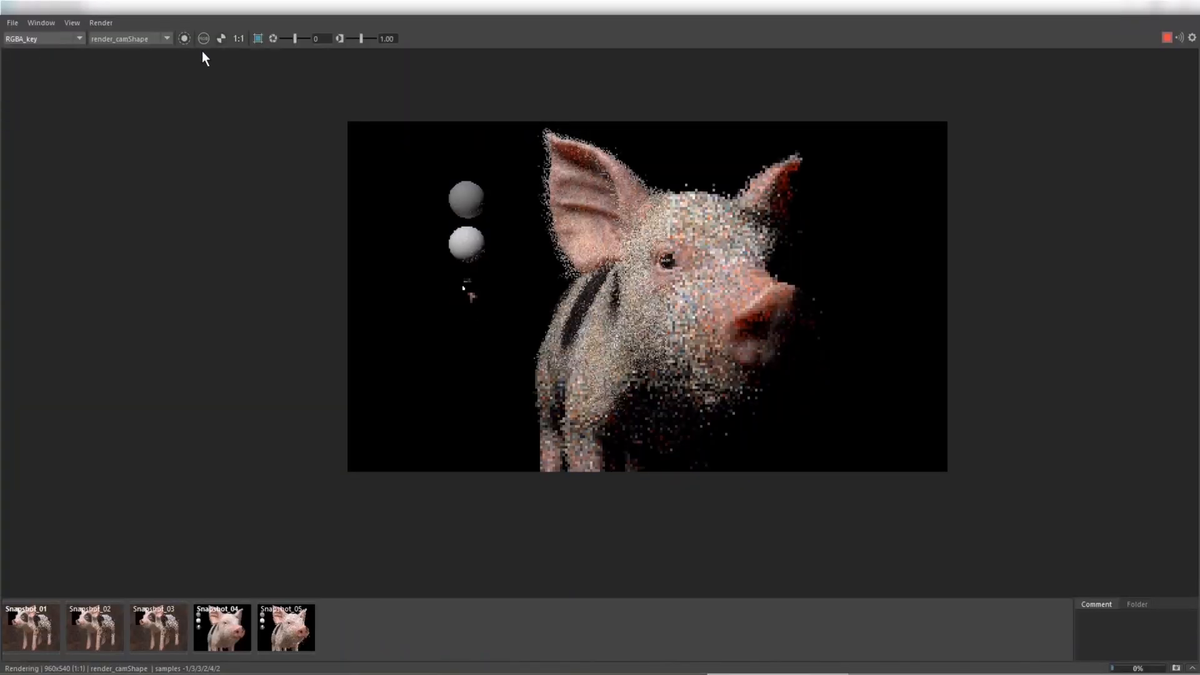
left_click(43, 38)
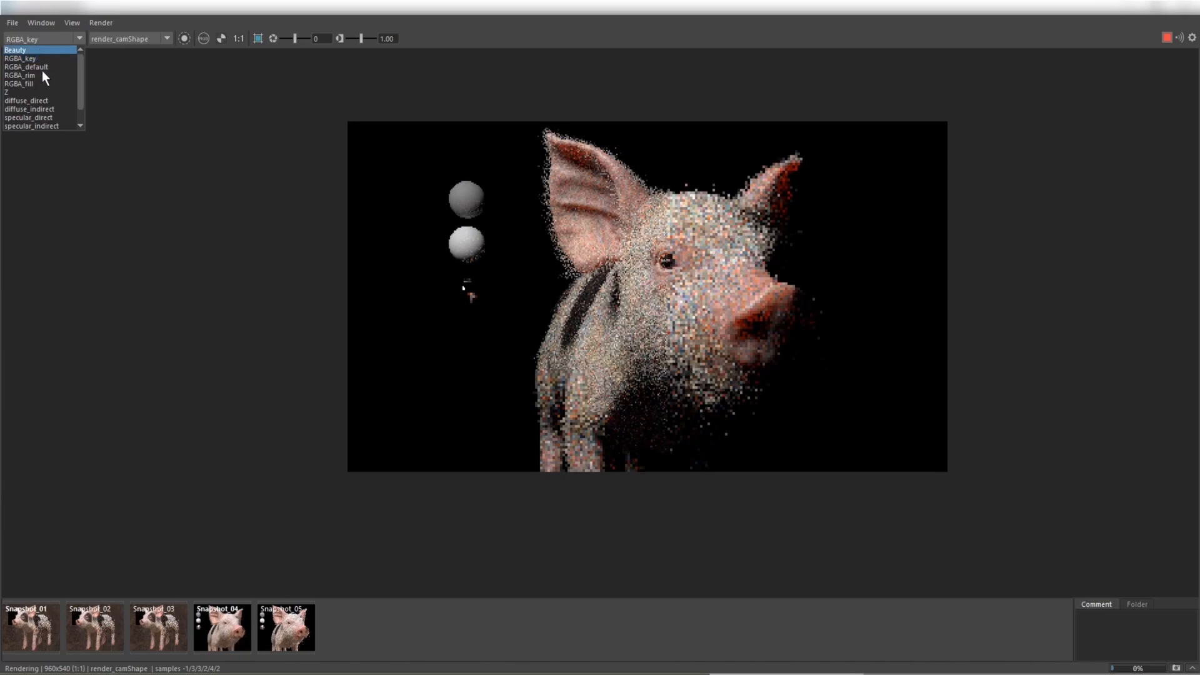
left_click(21, 75)
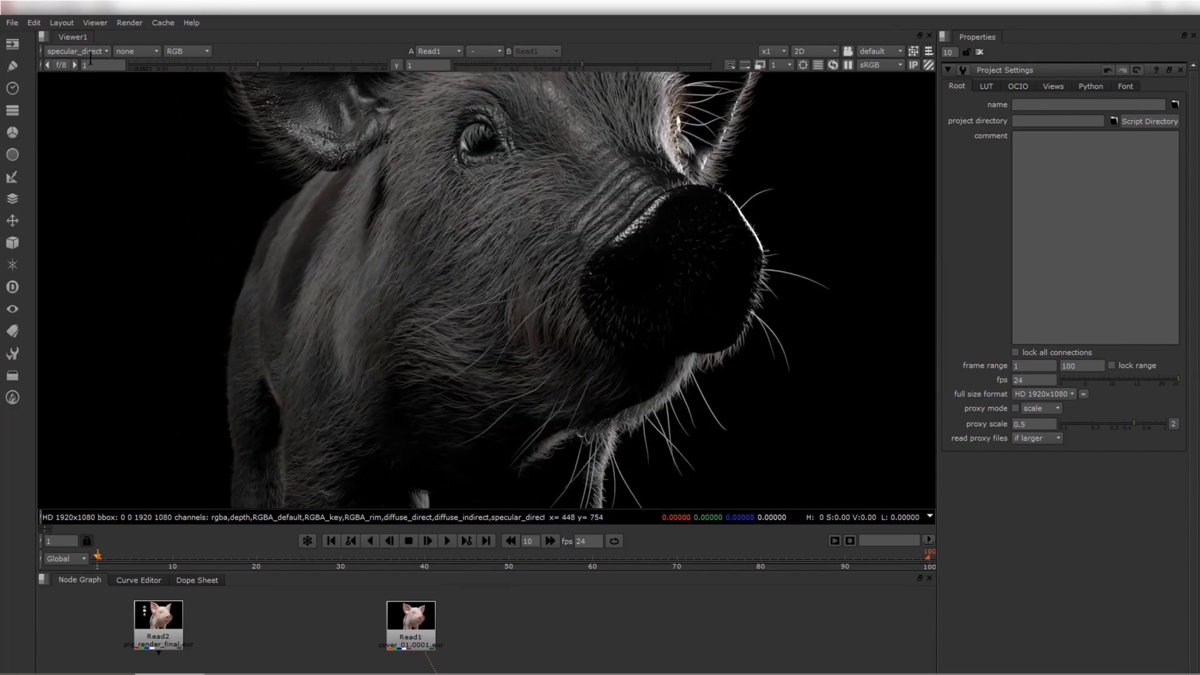
View the specular_indirect layer, return to rgba, and start adding a node via 'suf'
left_click(76, 52)
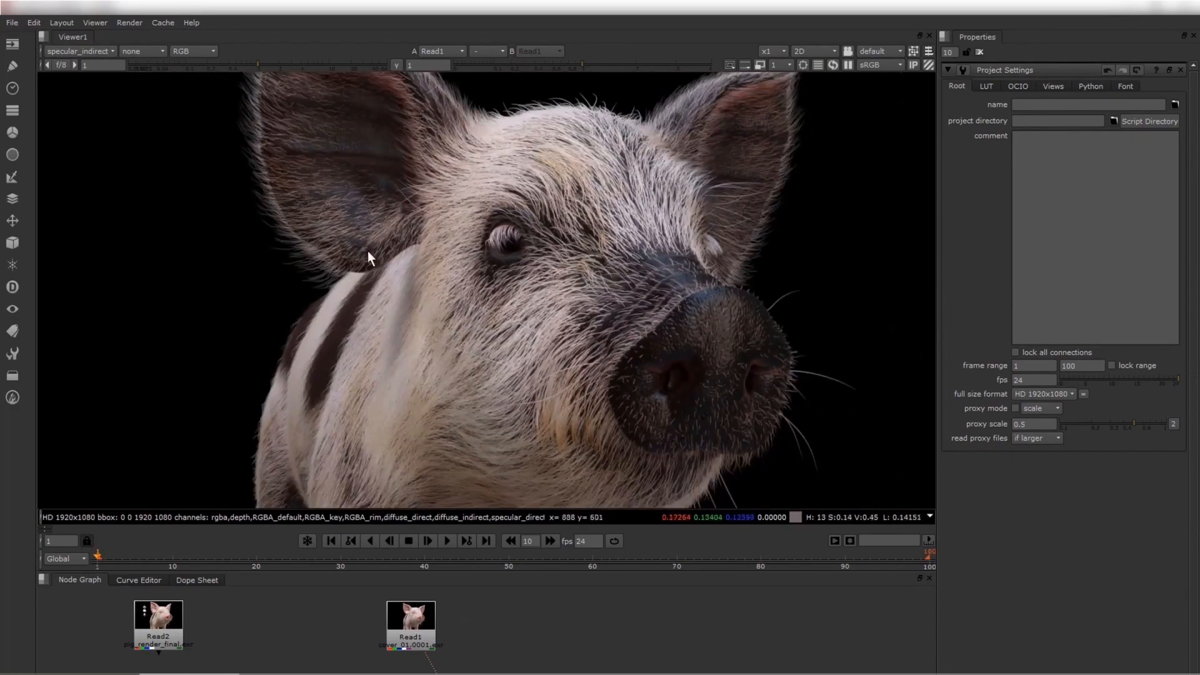
left_click(80, 51)
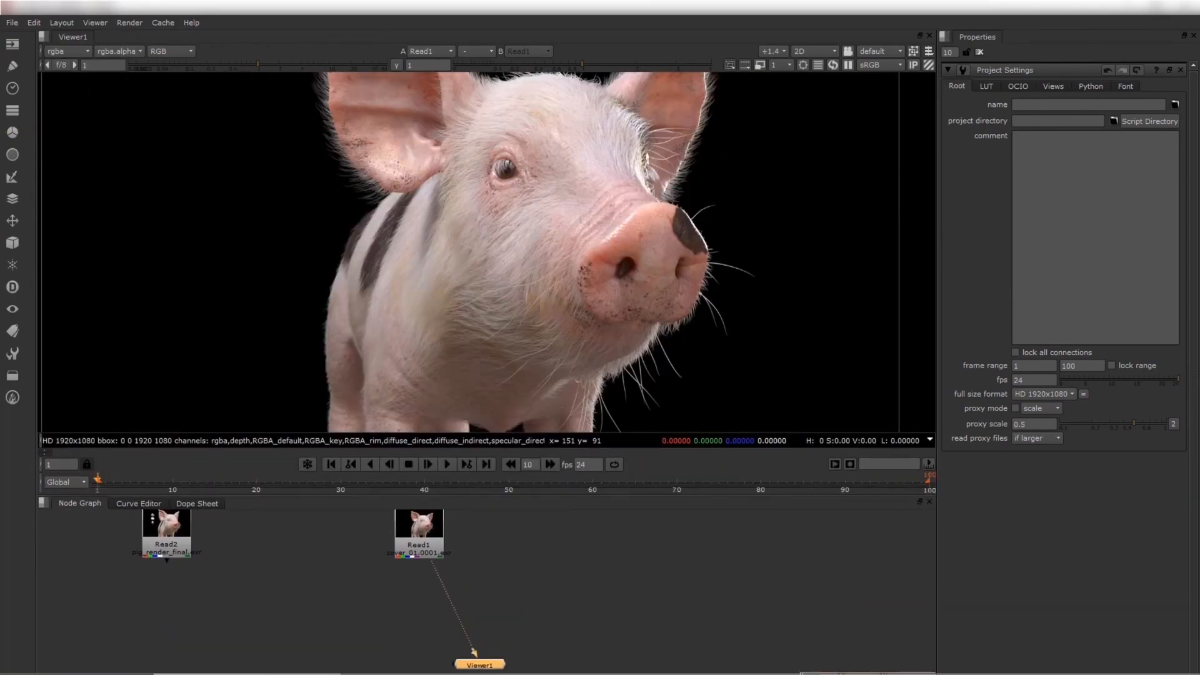
type("suf")
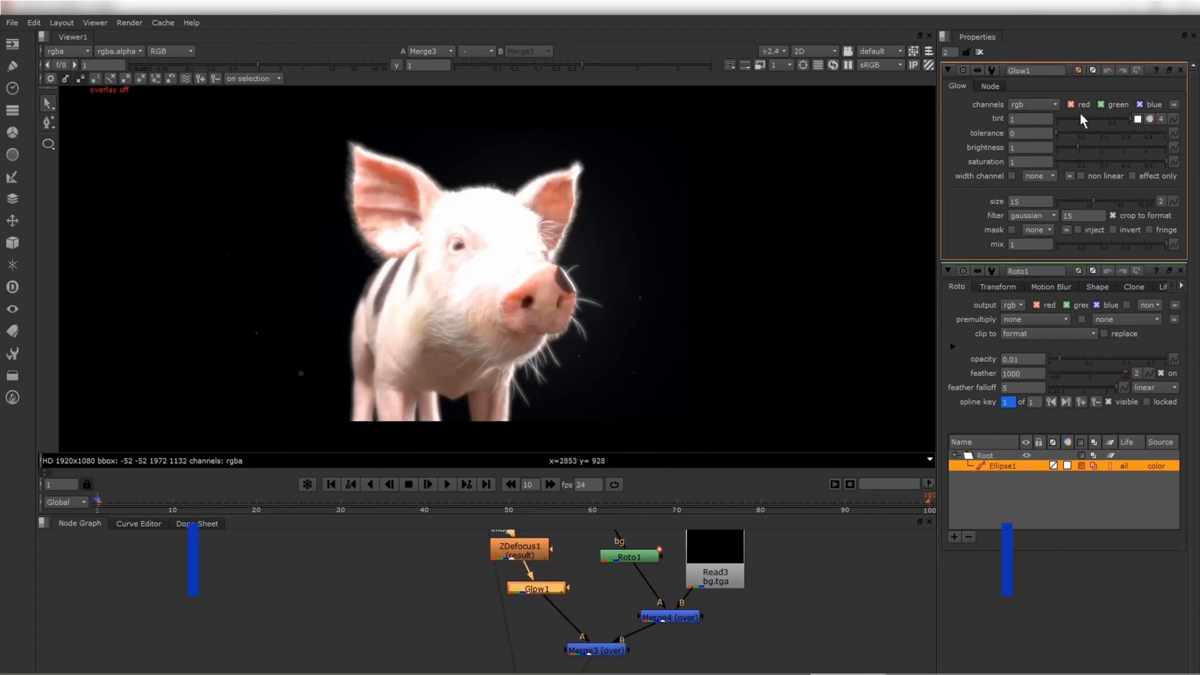
Tweak the Glow1 value and show Roto2's output and feather settings
left_click_drag(1060, 132, 1079, 133)
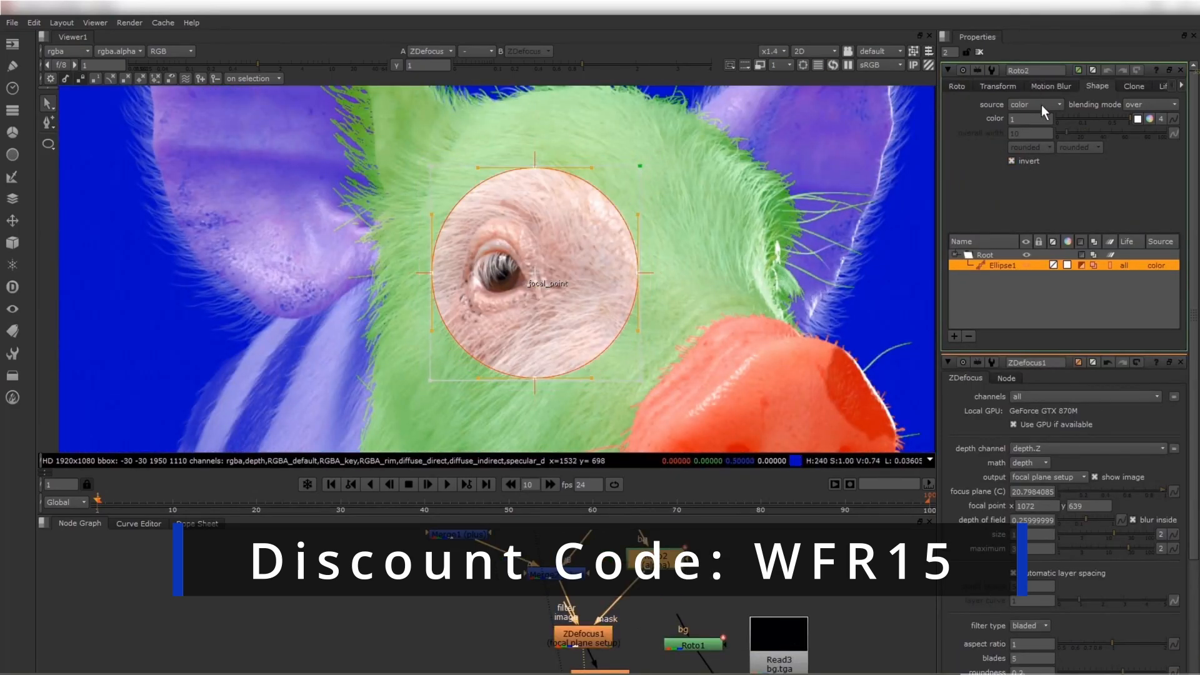
left_click(956, 87)
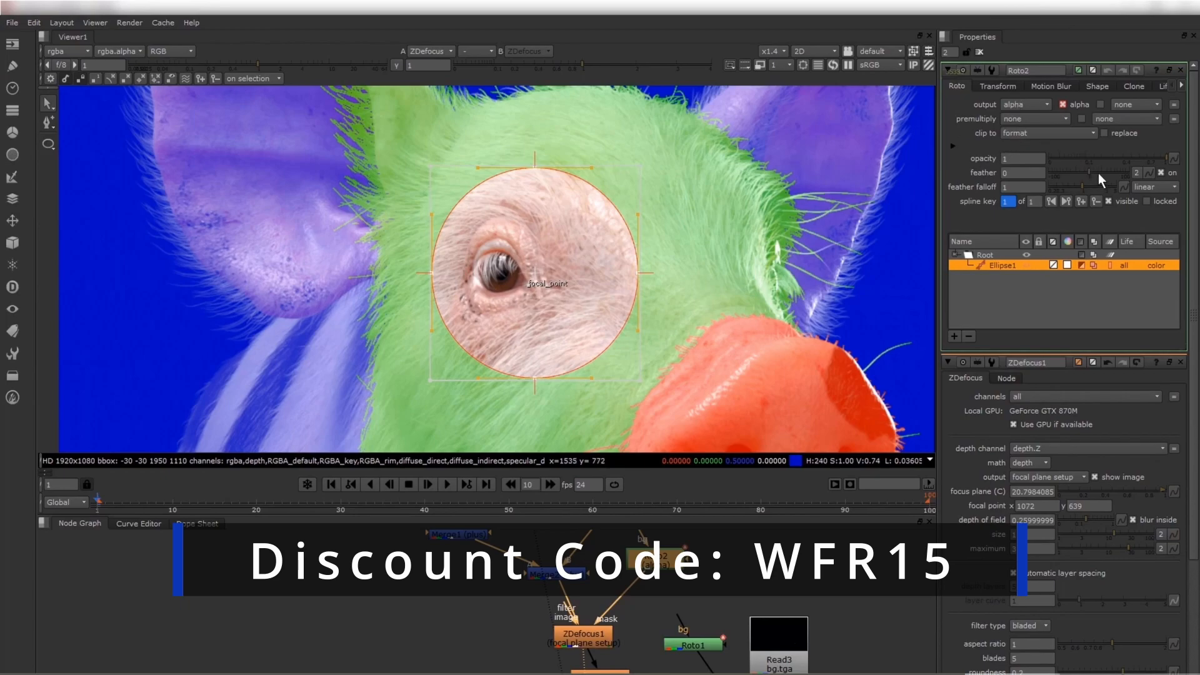